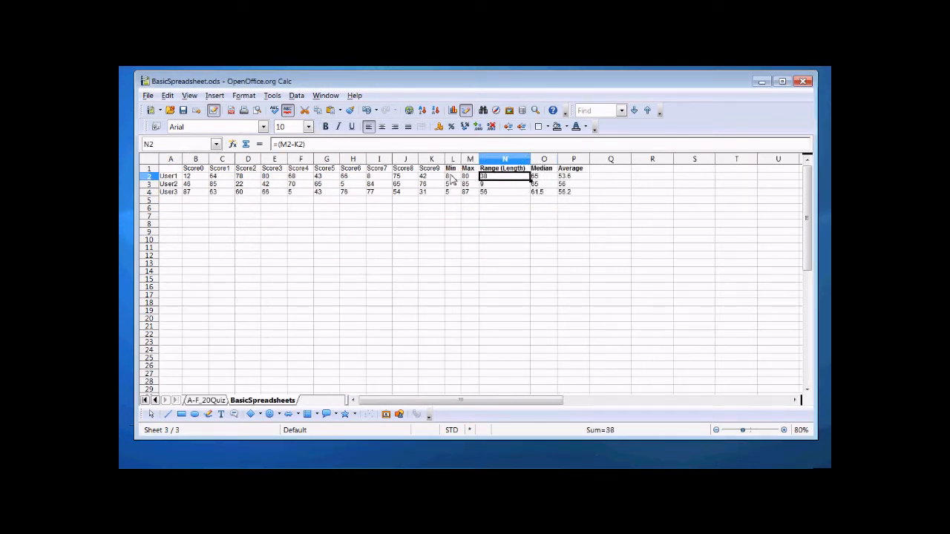
- Inspect the average, range and minimum formulas for User1 and User3, then switch to the StudentsA-F sheet
click(573, 176)
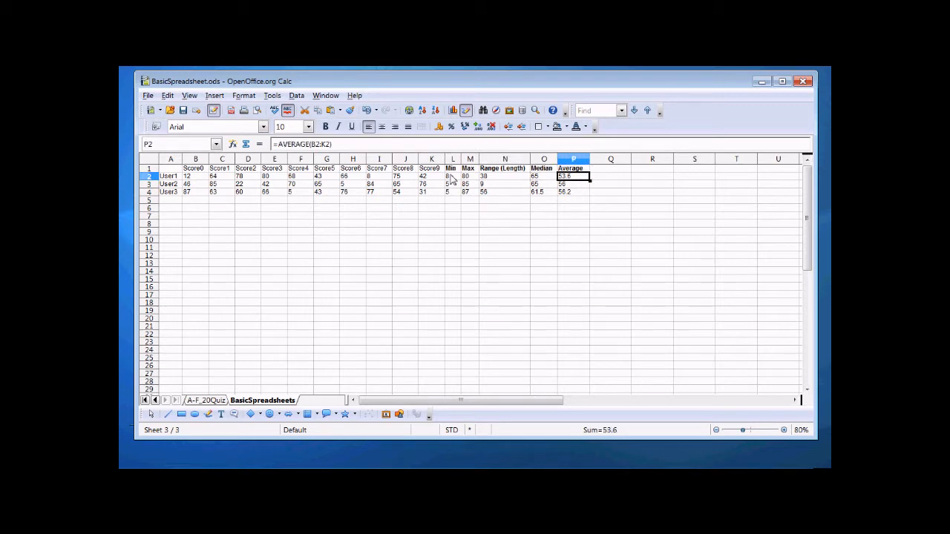
click(573, 192)
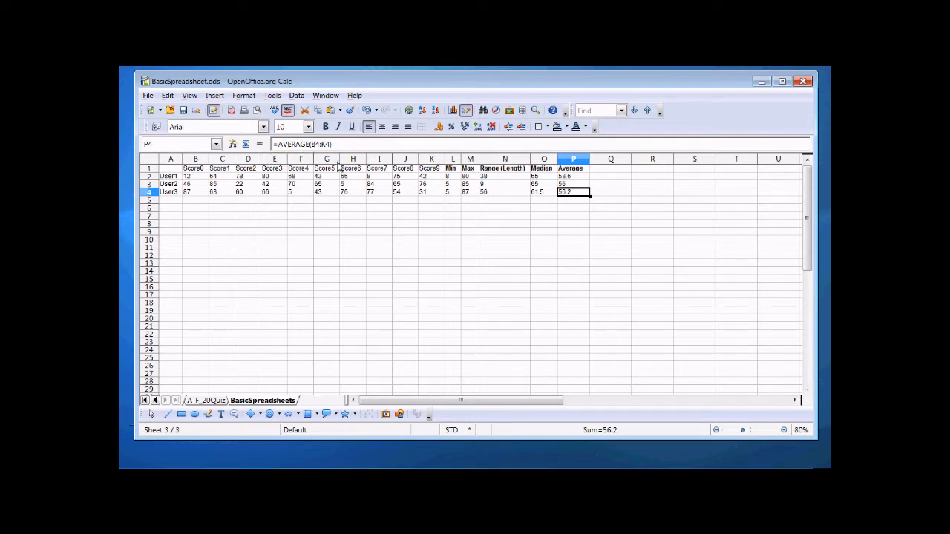
click(543, 191)
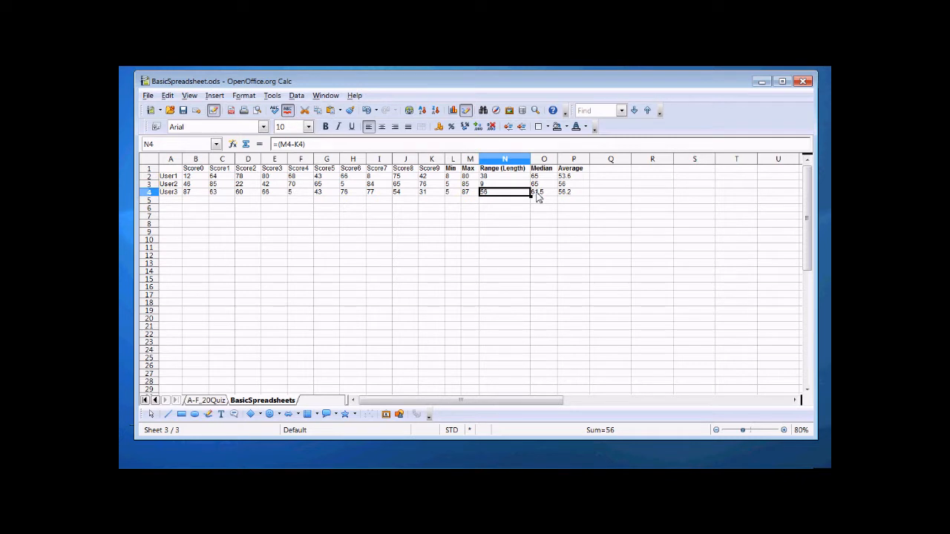
click(453, 191)
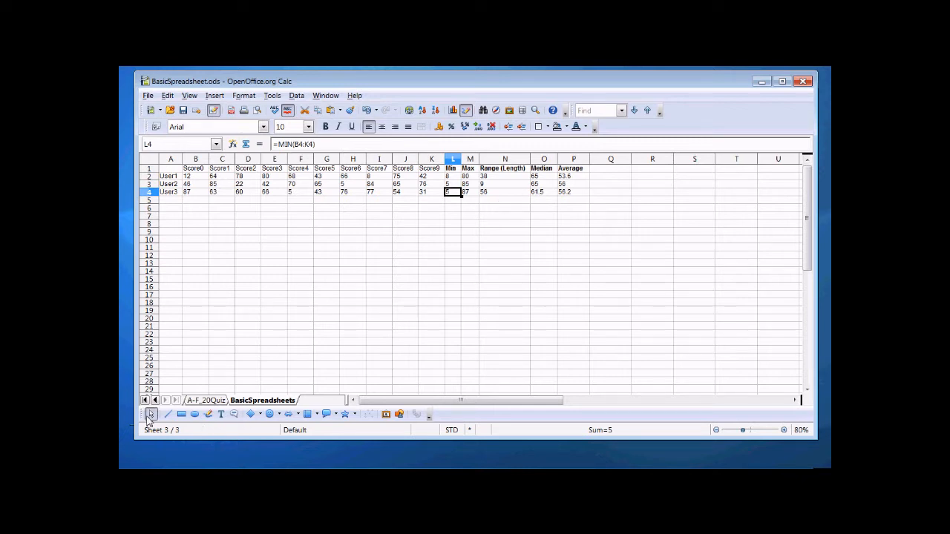
click(146, 400)
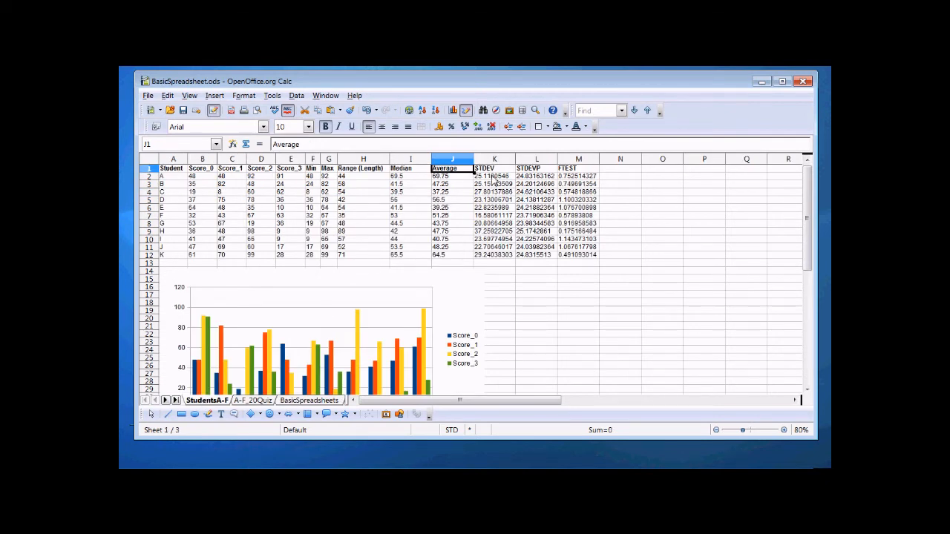
- Check the STDEVP and FTEST formulas for student A and view the full A–K score chart
click(494, 176)
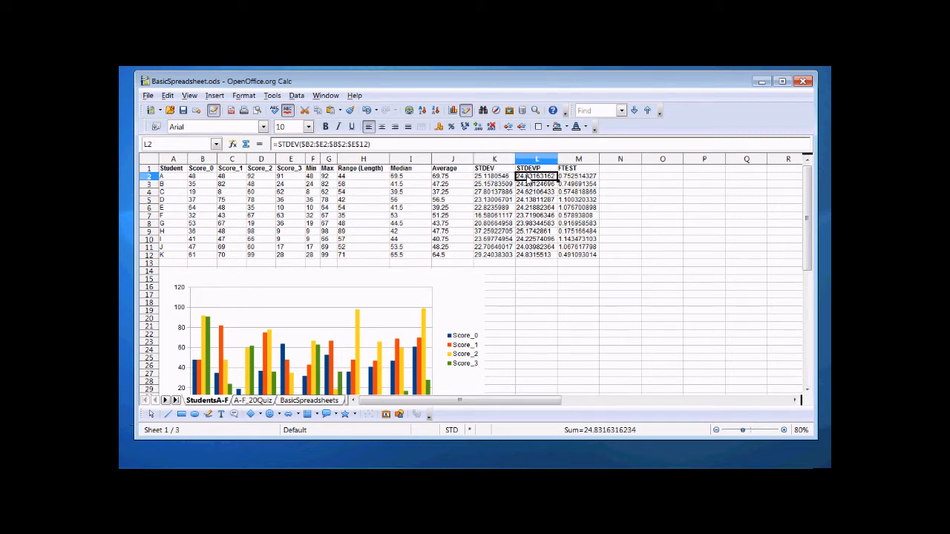
click(578, 176)
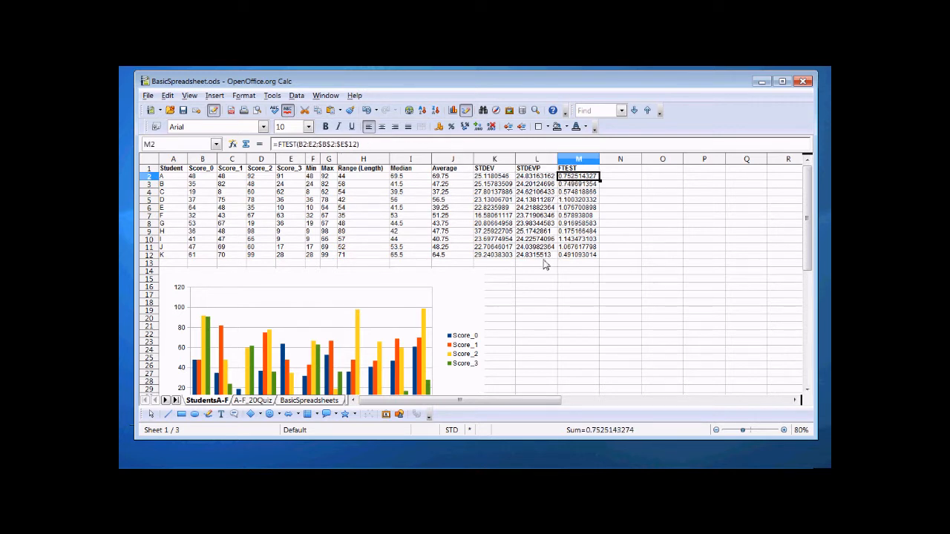
mouse_move(540, 273)
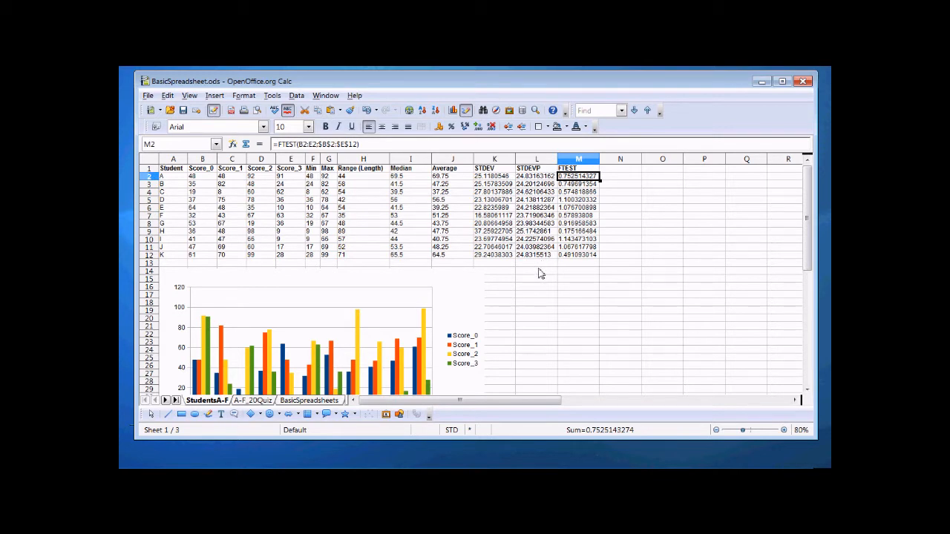
mouse_move(763, 262)
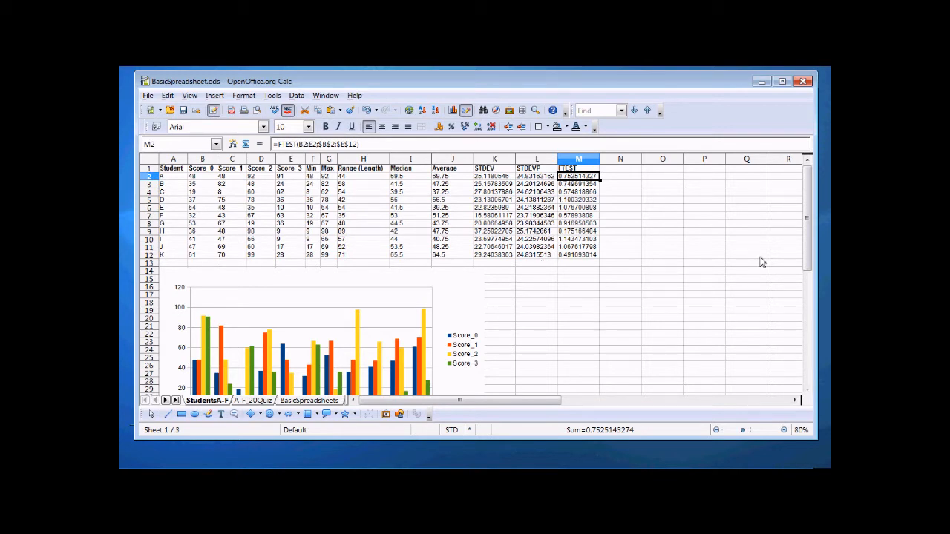
scroll(down, 3)
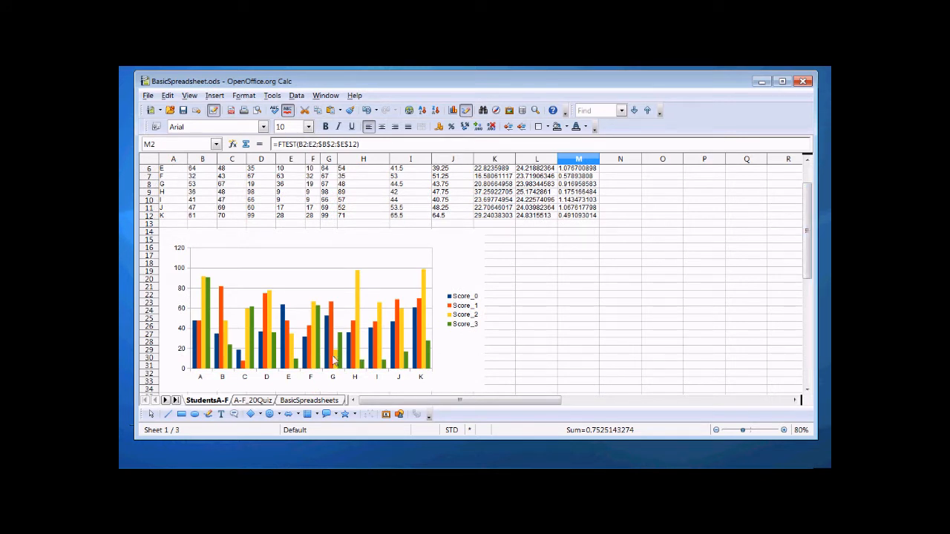
mouse_move(286, 387)
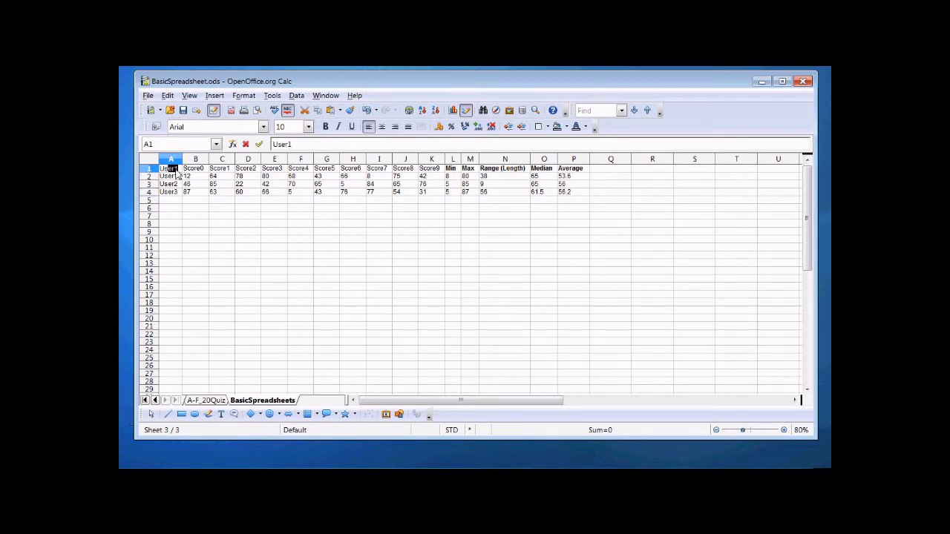
- Enter 'Users' in A1 and make the whole header row bold
text(Users)
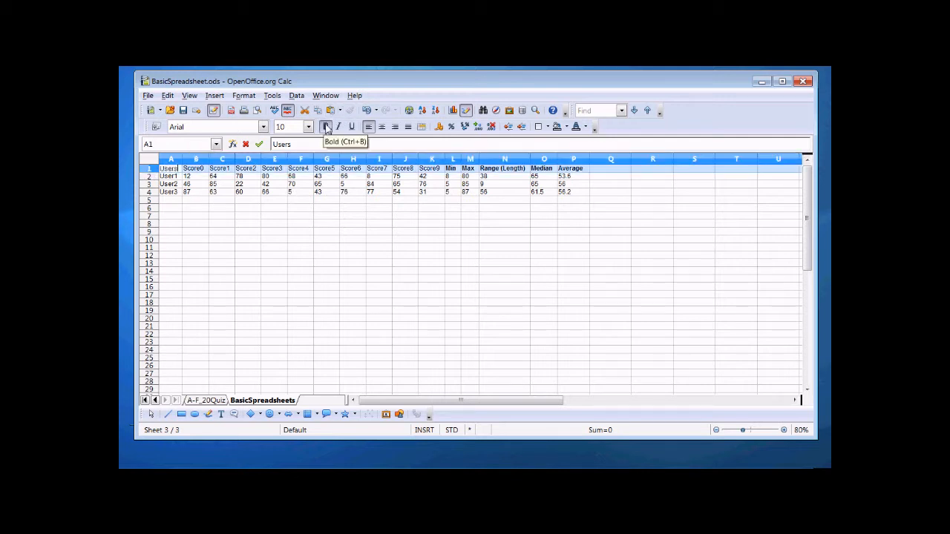
click(325, 126)
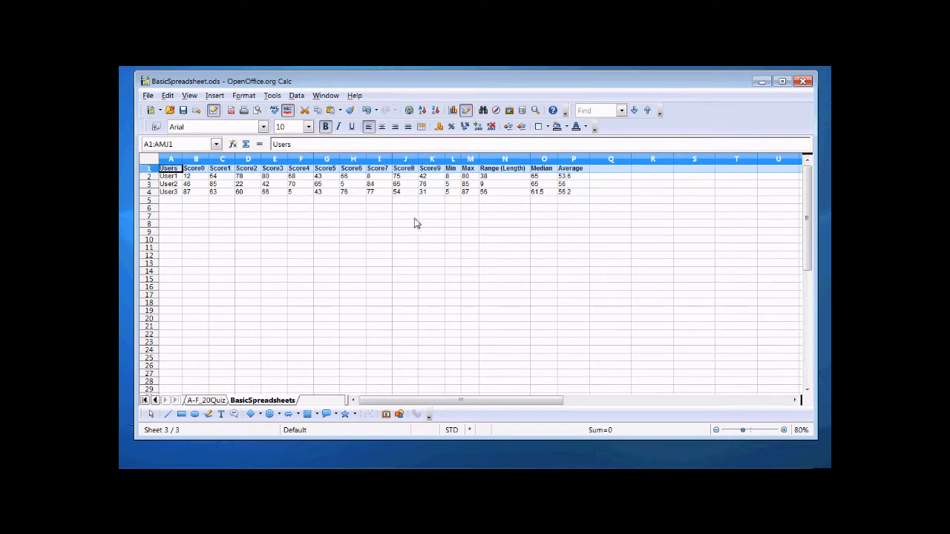
mouse_move(266, 248)
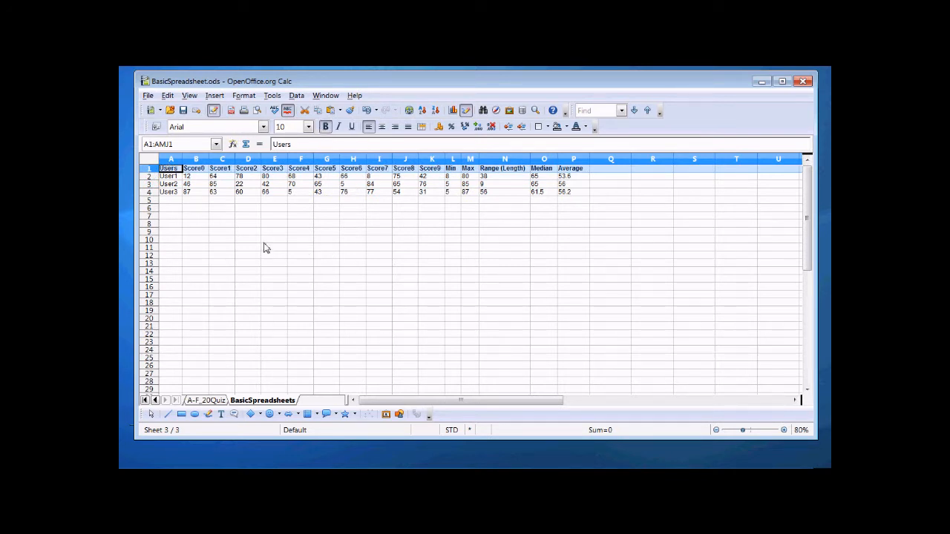
click(247, 239)
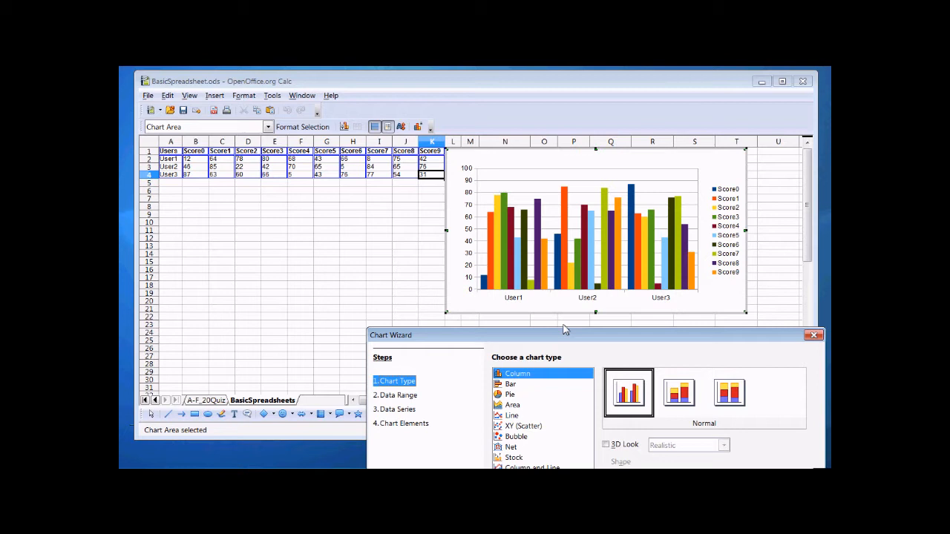
mouse_move(501, 288)
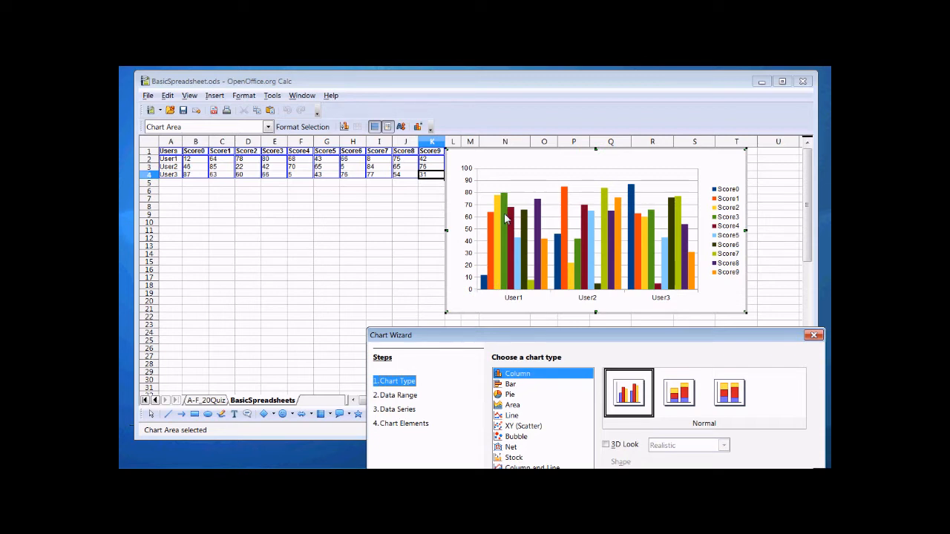
mouse_move(556, 340)
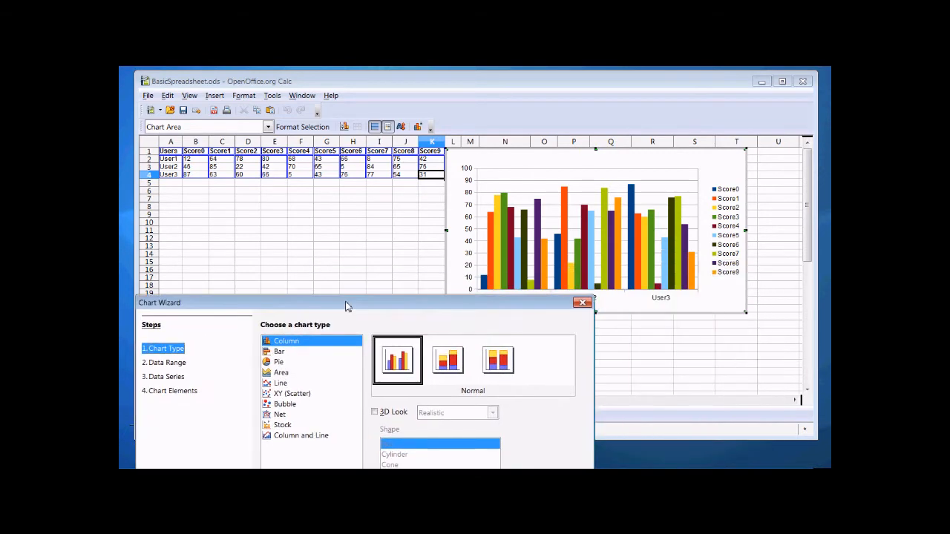
- Preview line chart variants with and without point markers, then return to a normal column chart
click(442, 391)
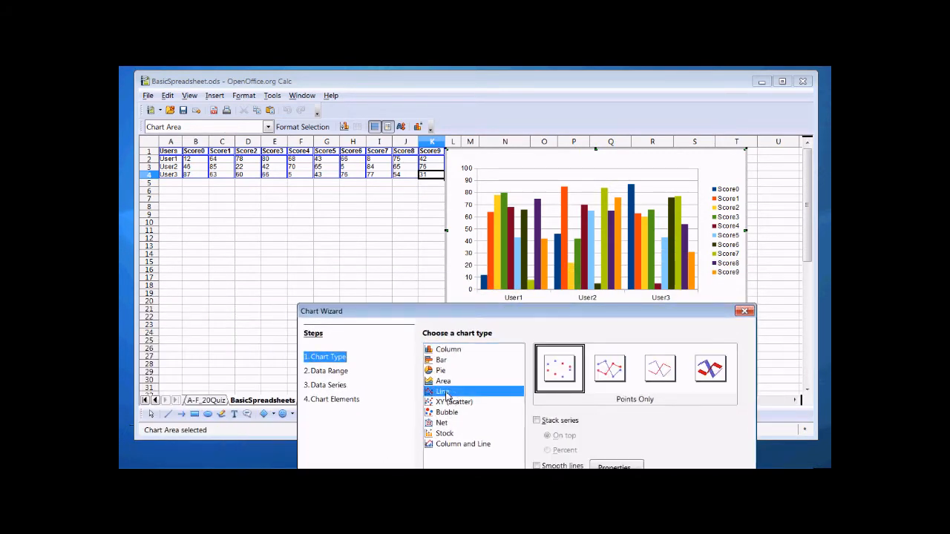
click(610, 369)
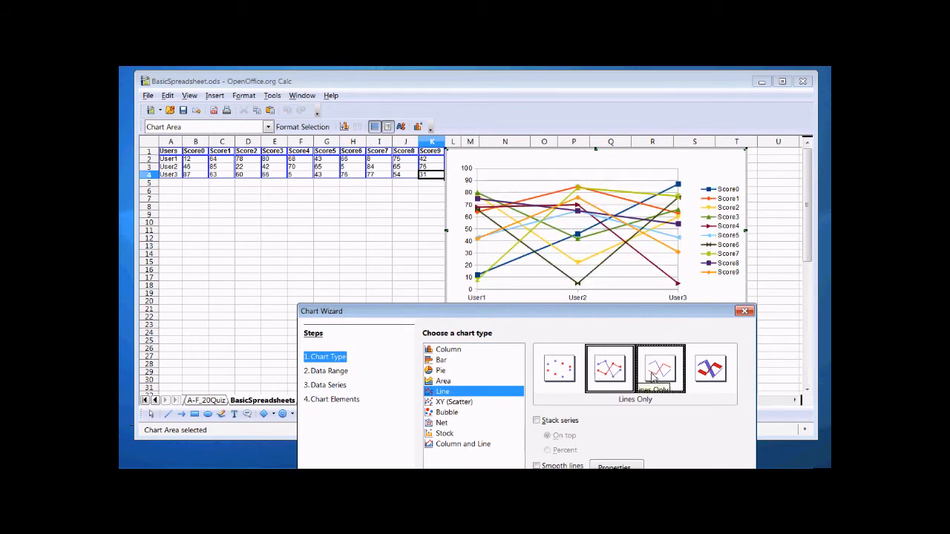
click(660, 369)
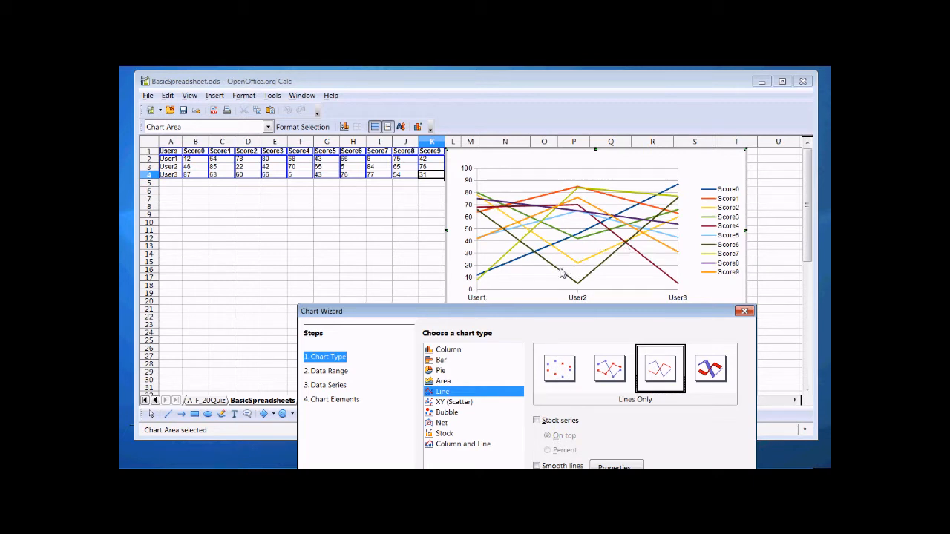
mouse_move(518, 281)
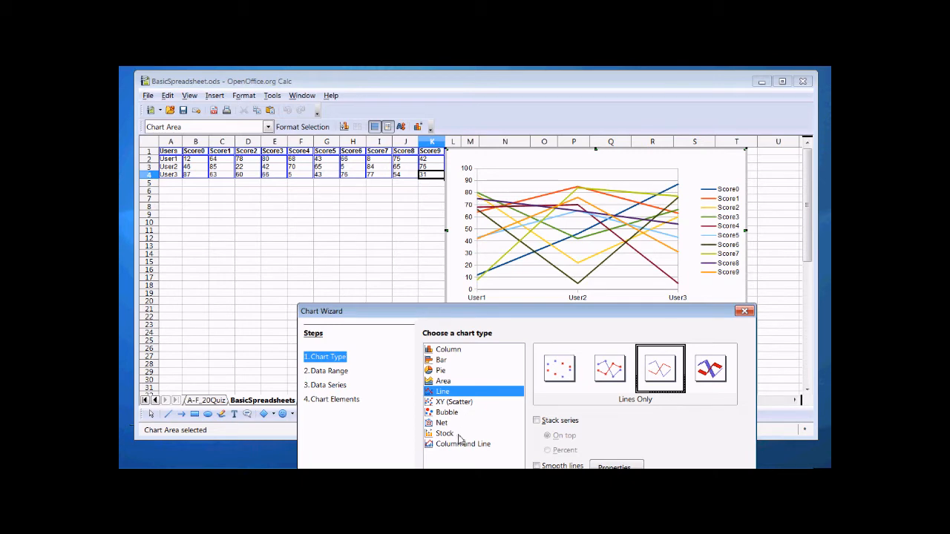
click(449, 349)
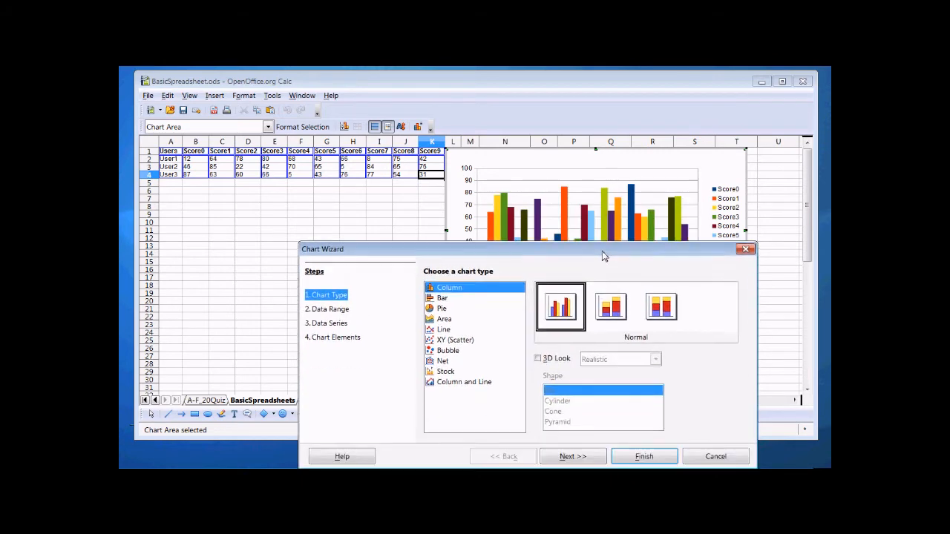
- Step through the Chart Wizard keeping the legend and finish the overall User1–User3 score chart
drag(601, 249, 601, 156)
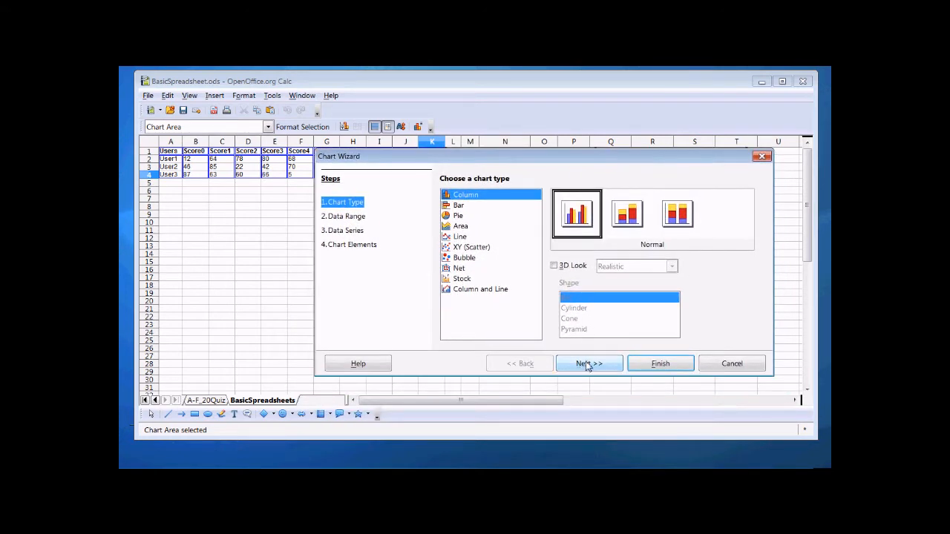
click(589, 363)
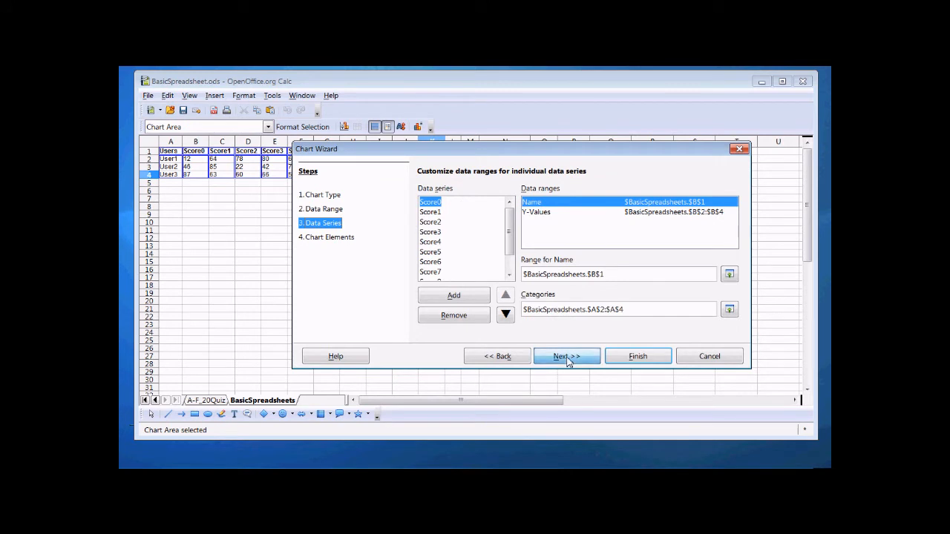
click(567, 357)
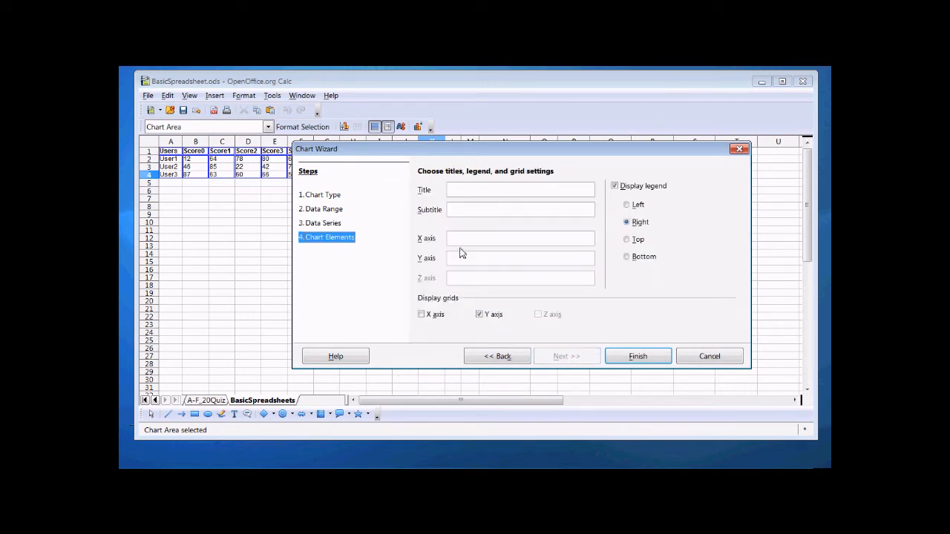
mouse_move(437, 304)
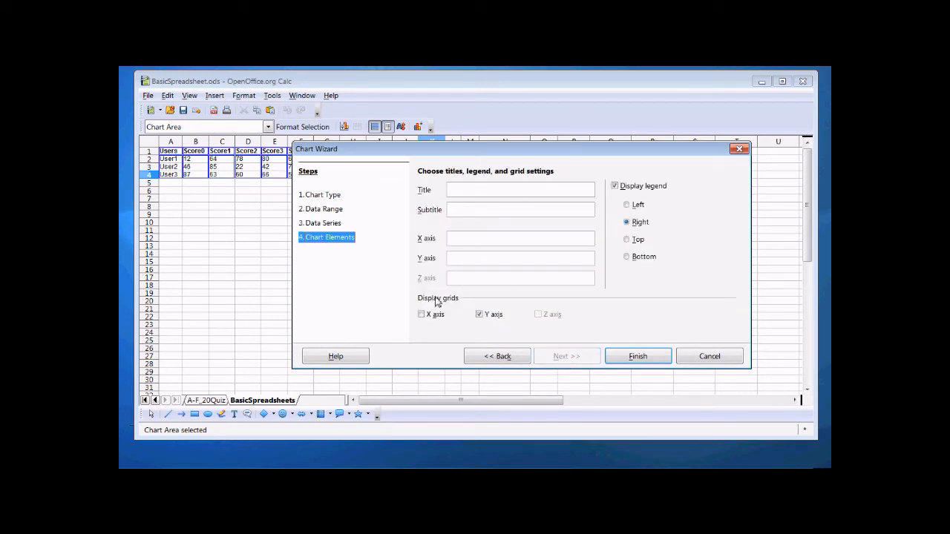
click(638, 356)
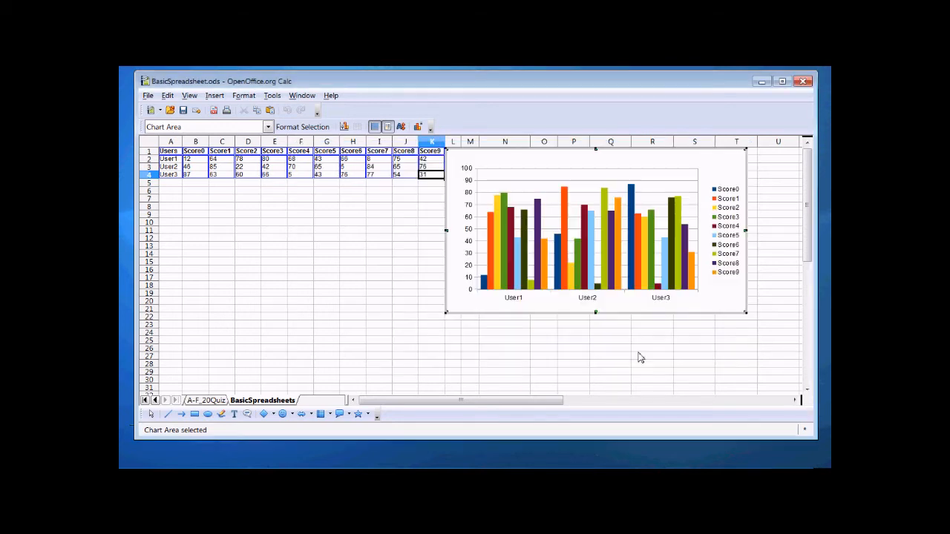
mouse_move(400, 251)
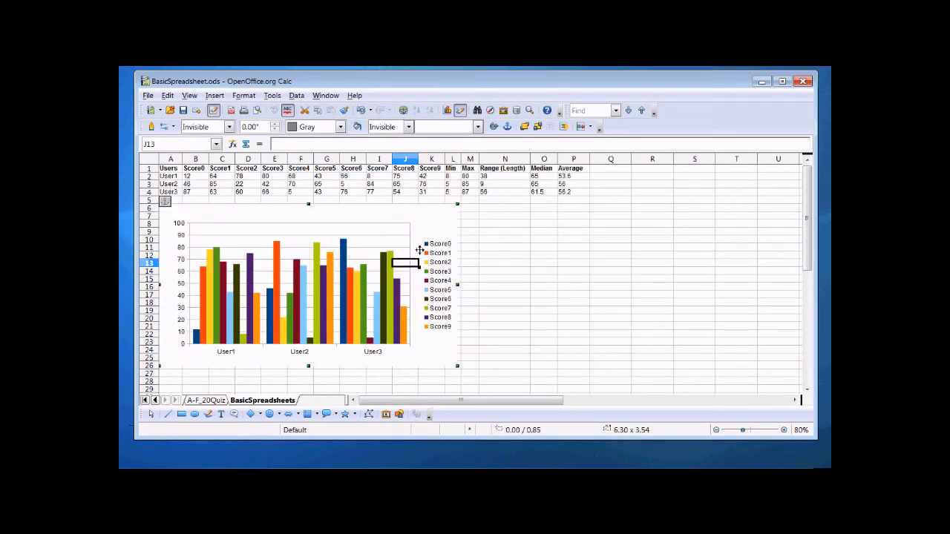
mouse_move(247, 341)
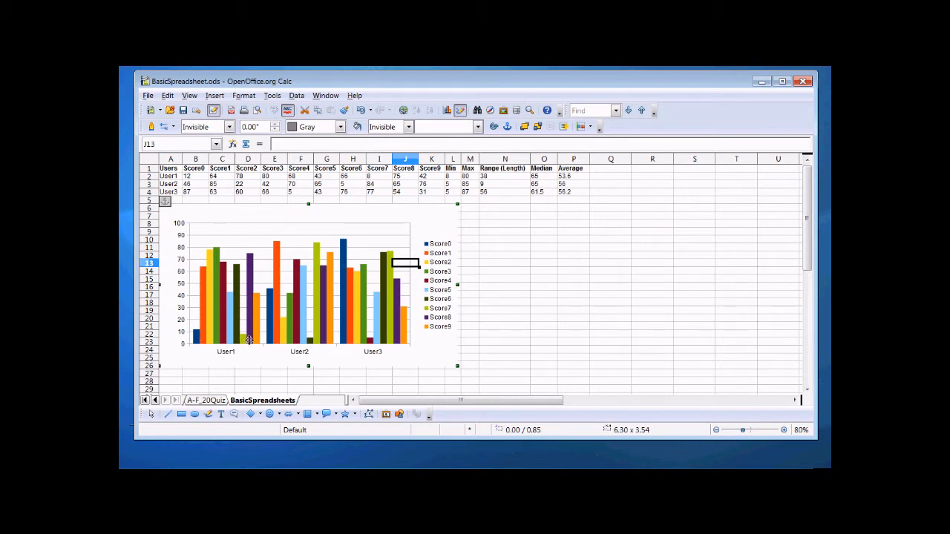
mouse_move(394, 336)
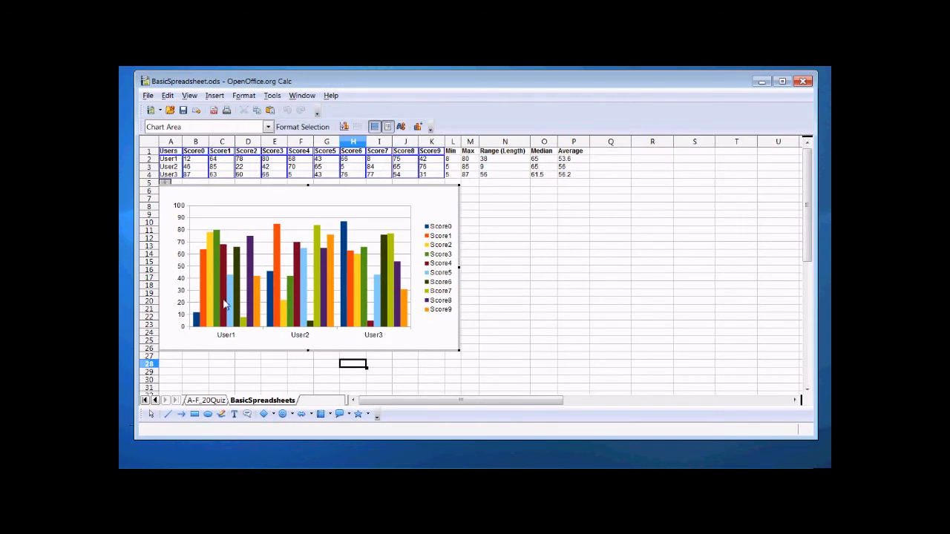
click(225, 286)
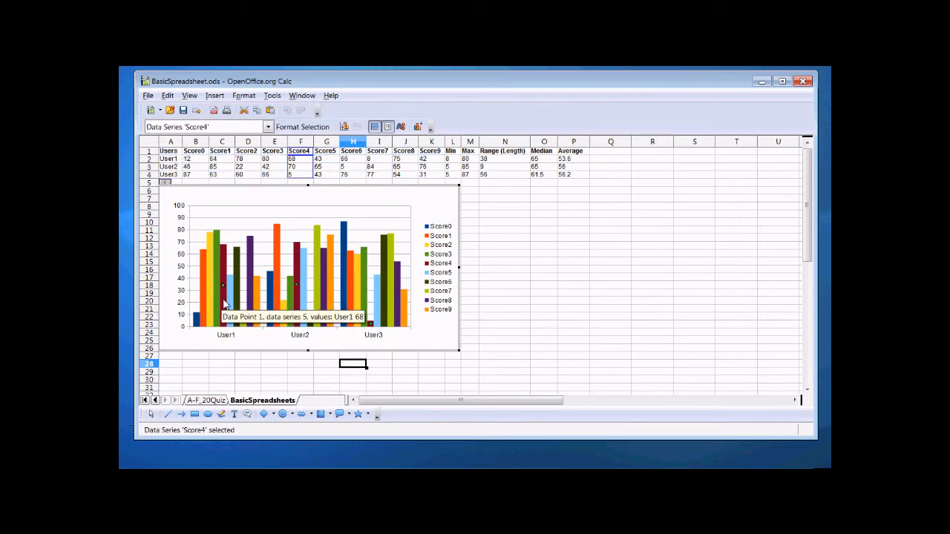
mouse_move(343, 300)
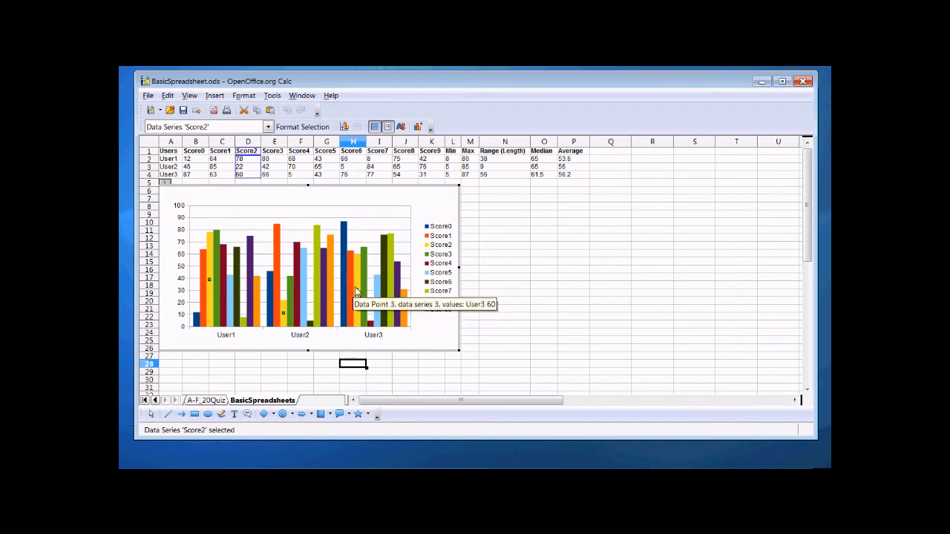
right_click(356, 289)
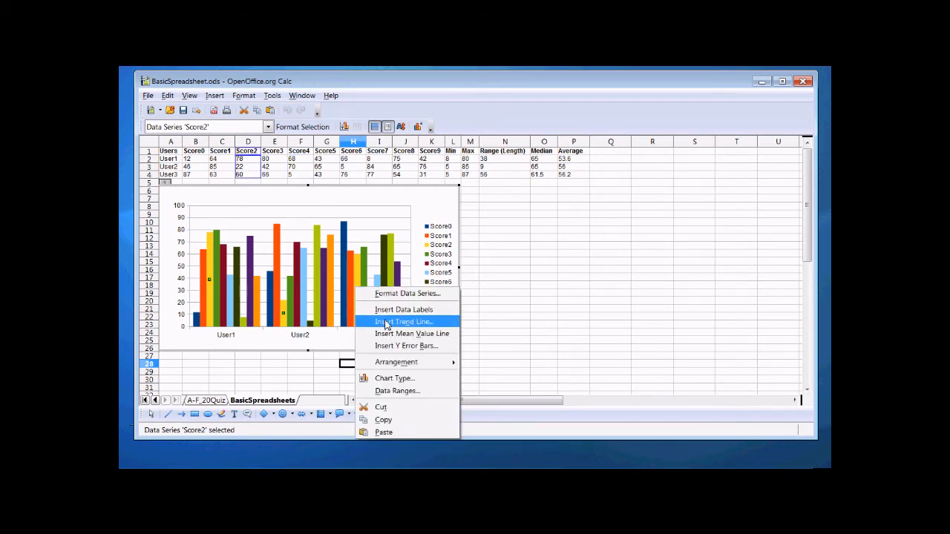
mouse_move(412, 333)
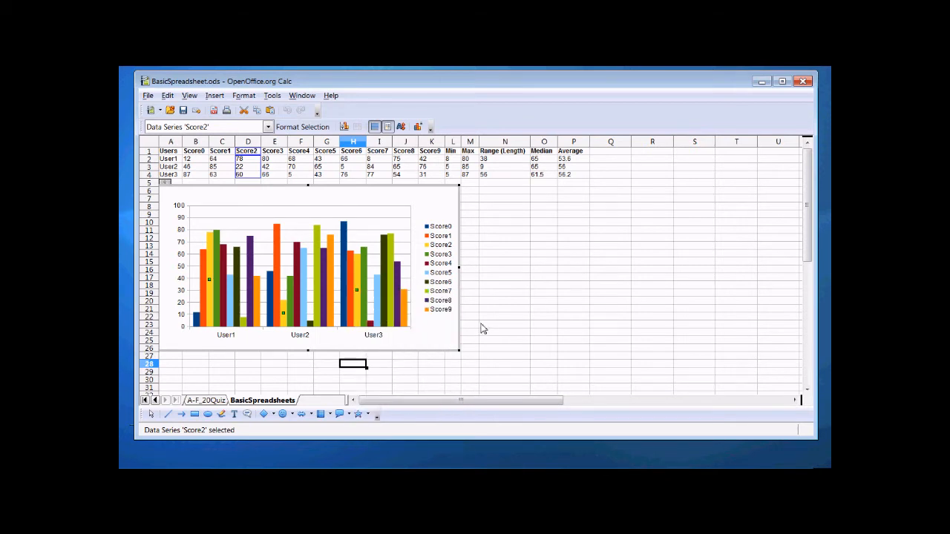
click(505, 341)
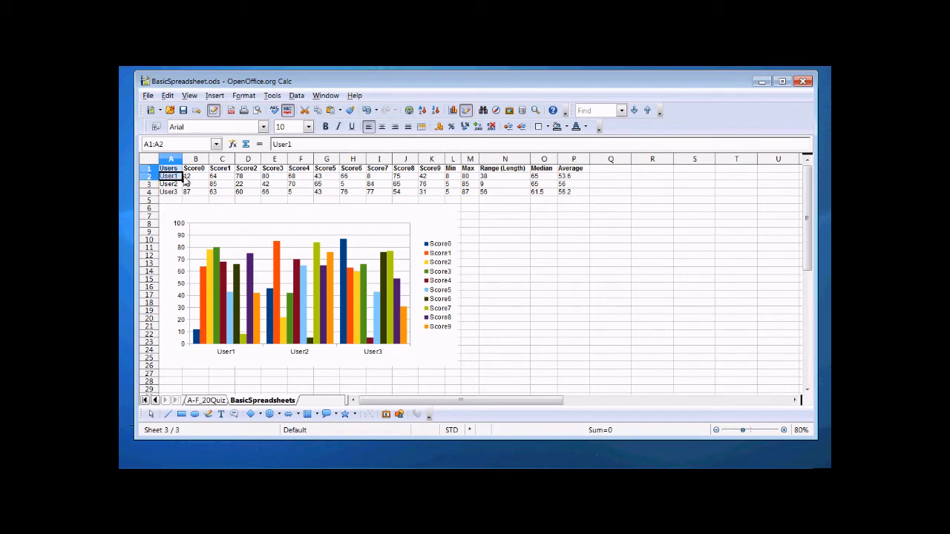
click(221, 176)
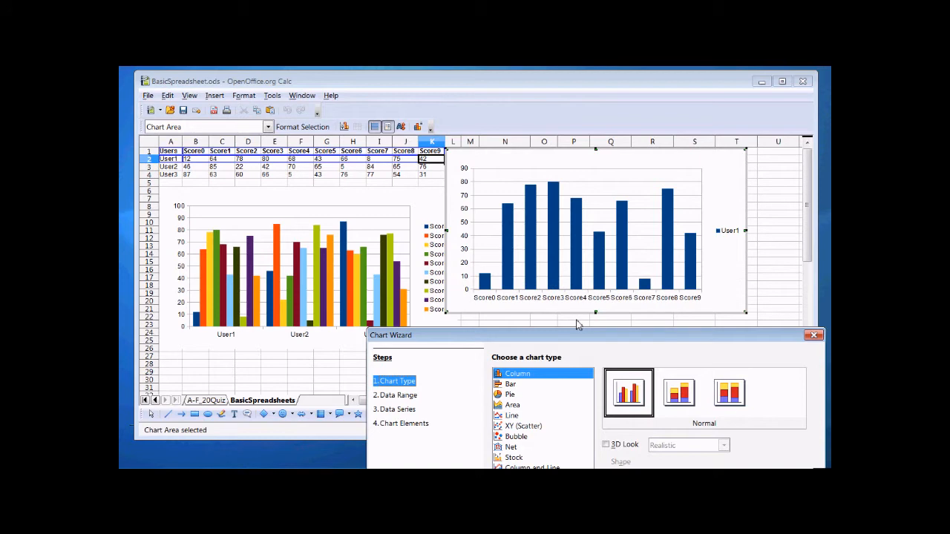
- Step through the Chart Wizard and finish the User1 Score0–Score9 column chart
drag(579, 335, 566, 266)
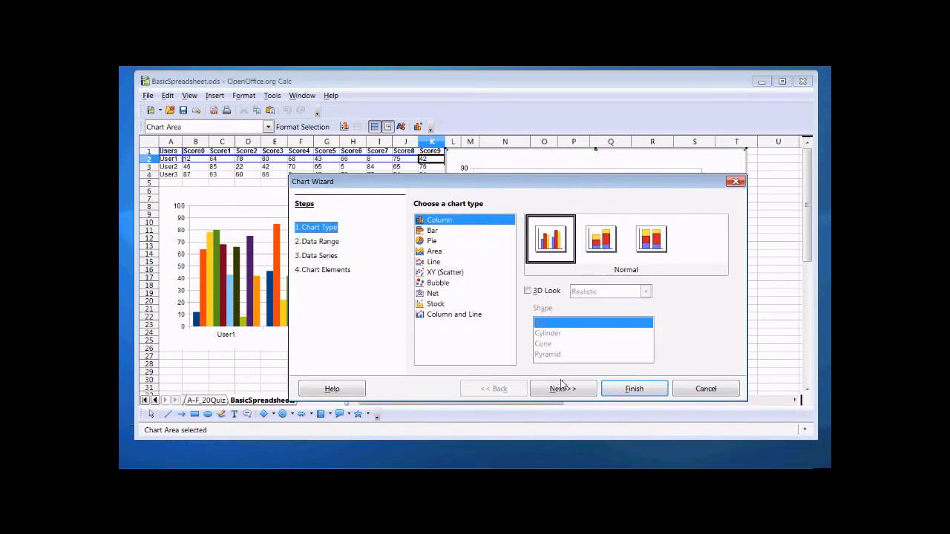
click(563, 388)
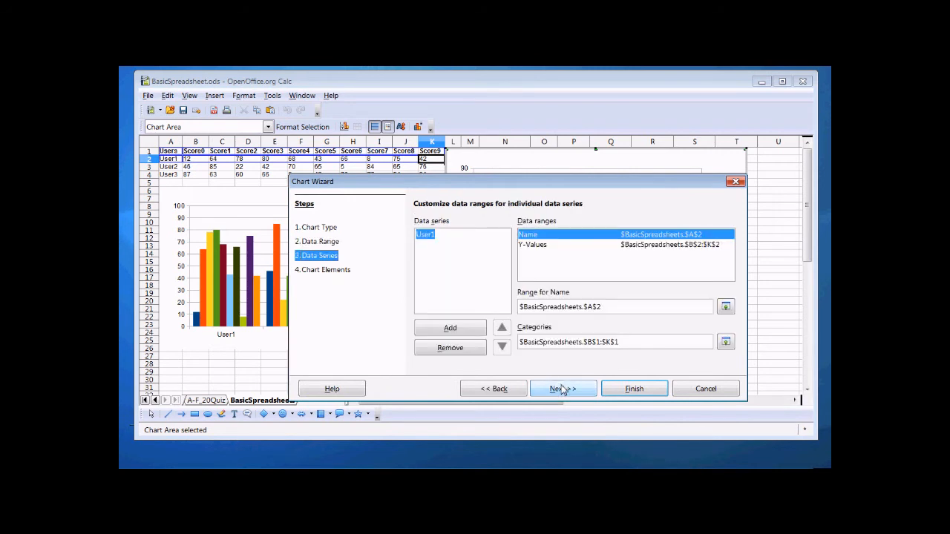
click(563, 389)
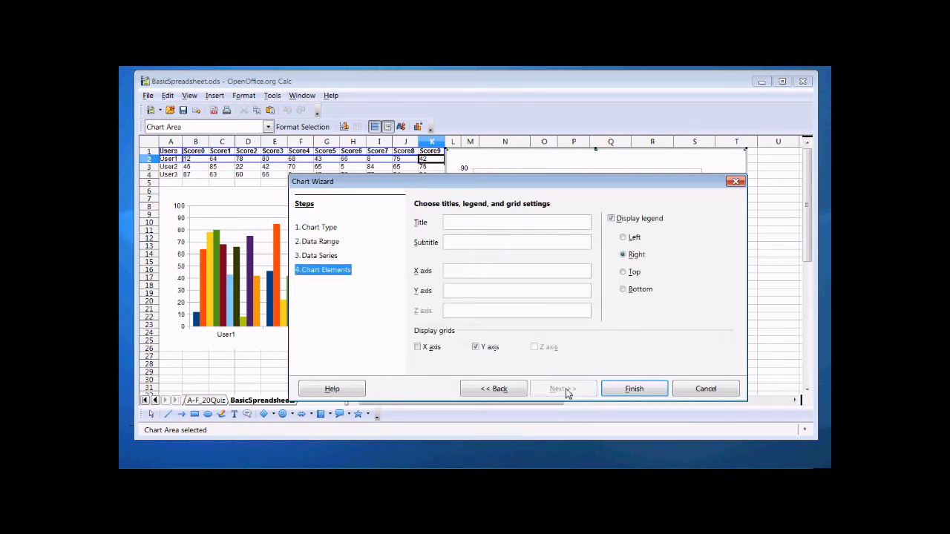
click(634, 389)
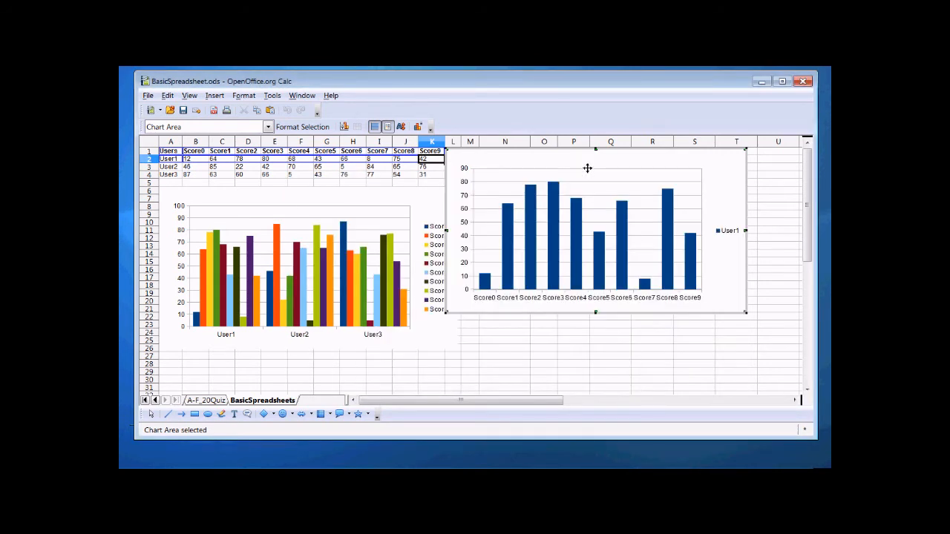
mouse_move(628, 284)
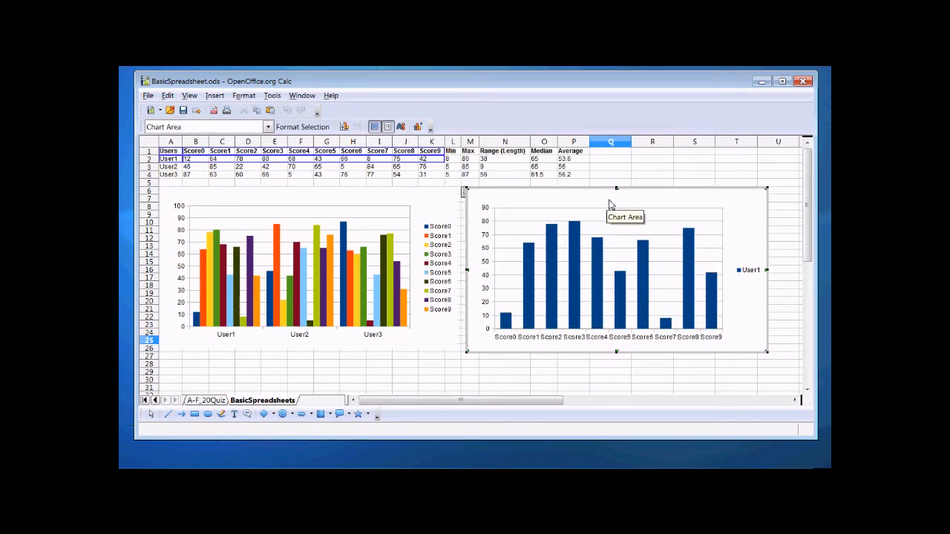
- Add a linear trend line to the User1 score series
click(610, 191)
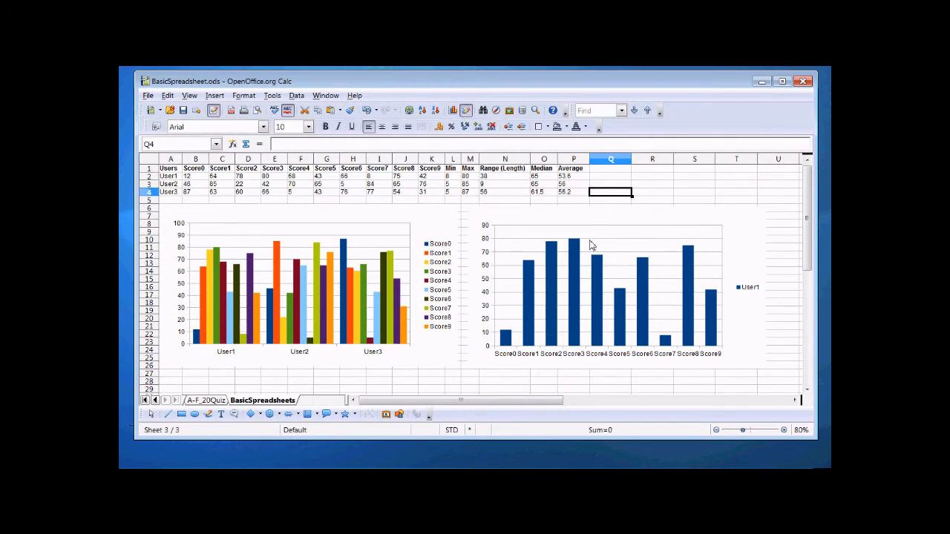
mouse_move(497, 373)
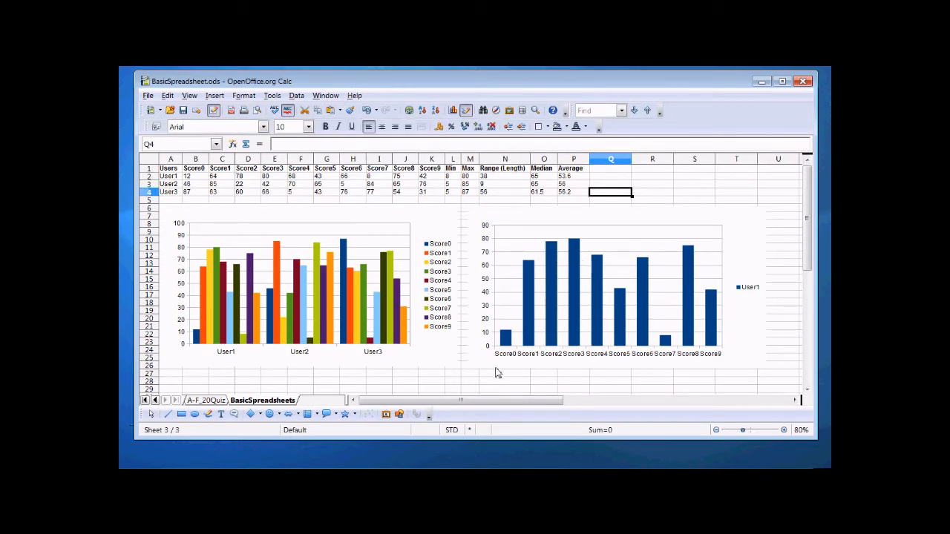
mouse_move(576, 324)
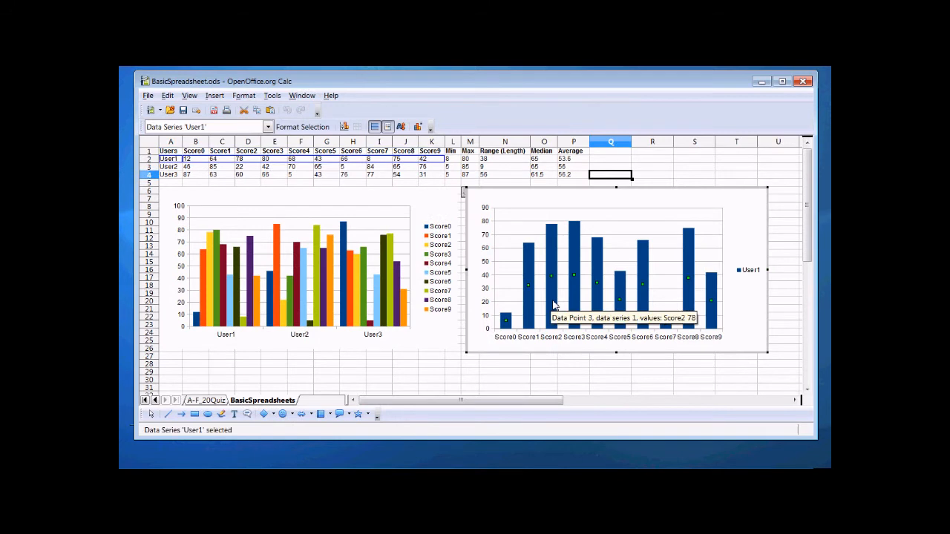
mouse_move(553, 298)
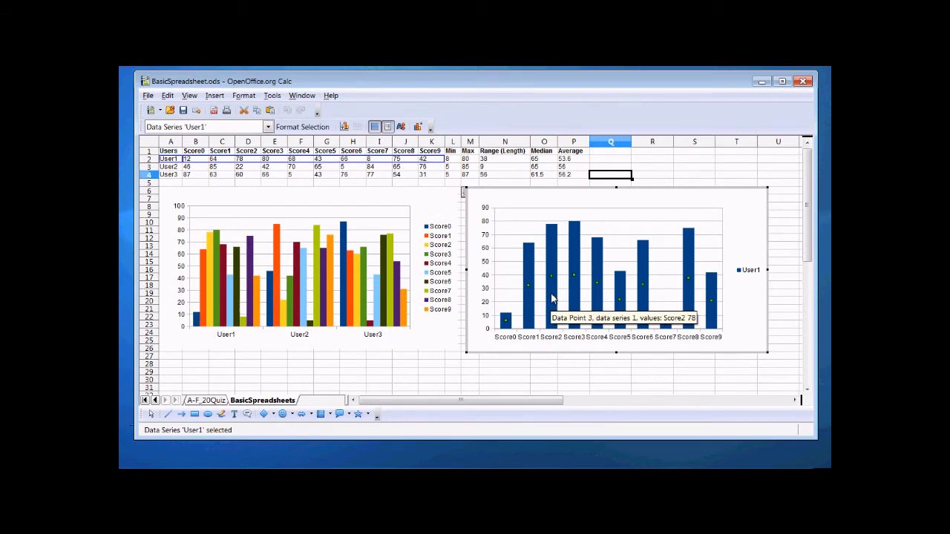
right_click(552, 299)
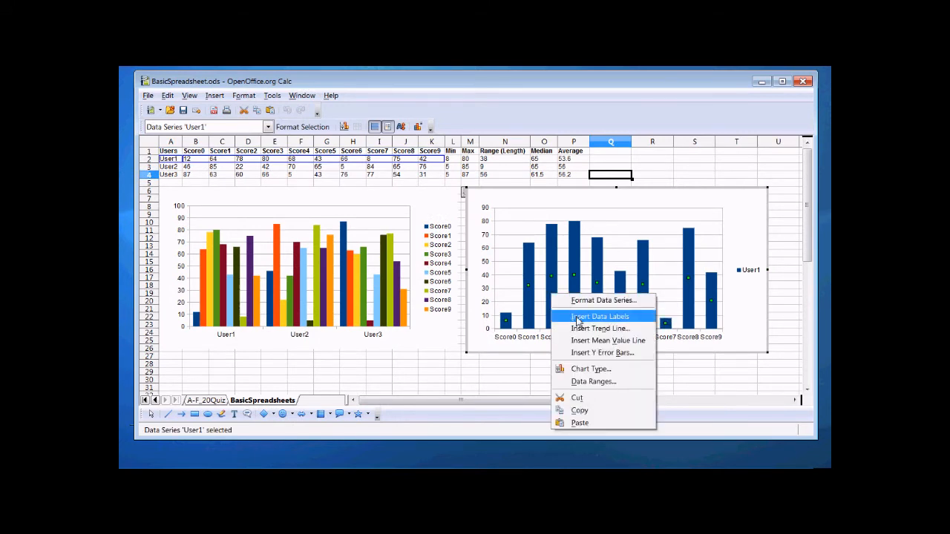
click(600, 328)
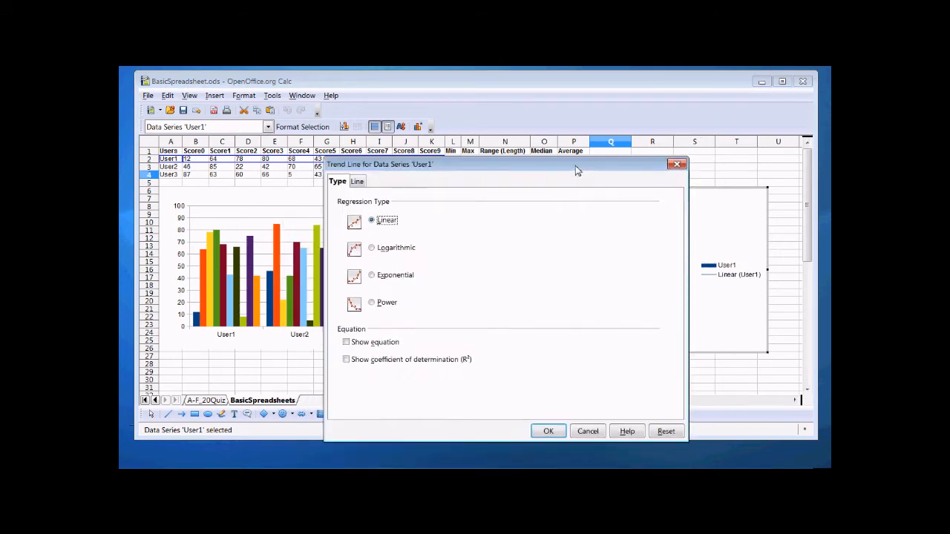
mouse_move(416, 342)
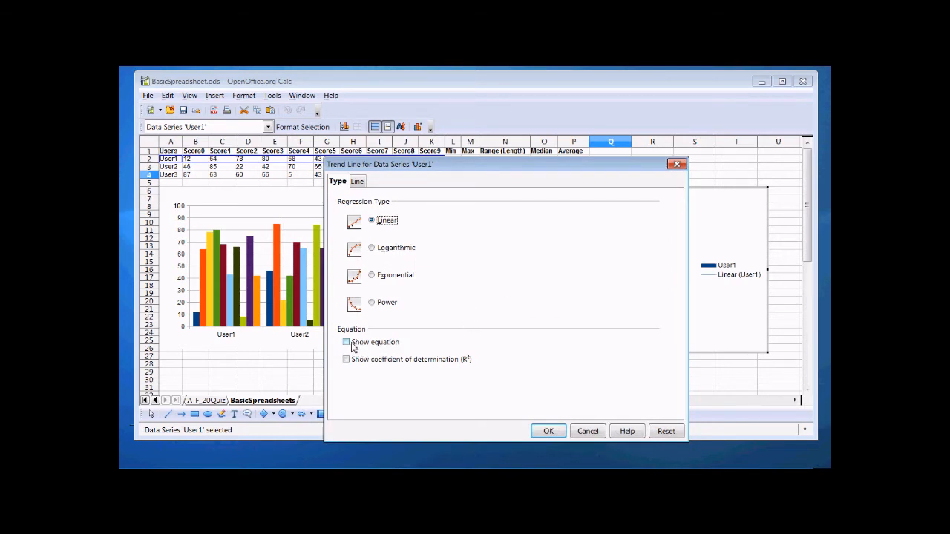
- Show the trend line equation and a mean value line on User1's chart, leaving the chart area unchanged
click(548, 431)
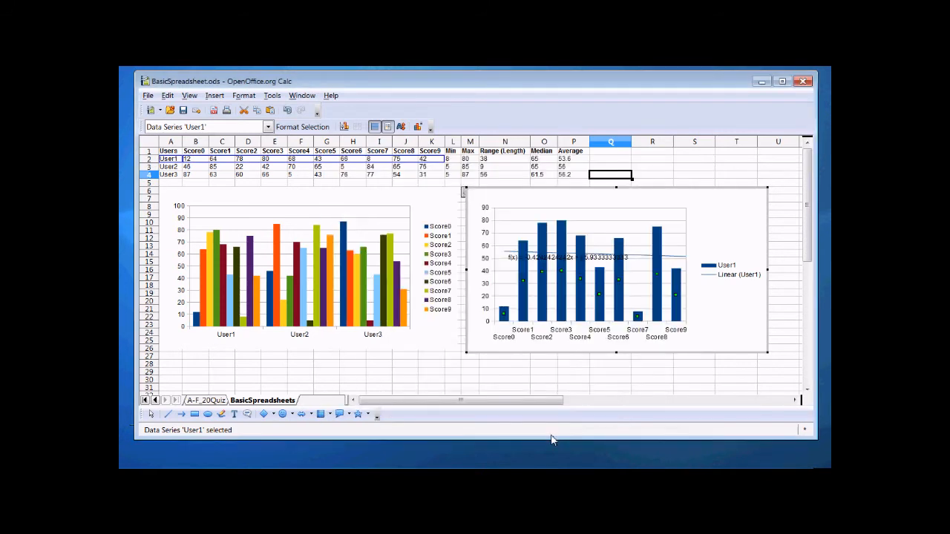
right_click(618, 267)
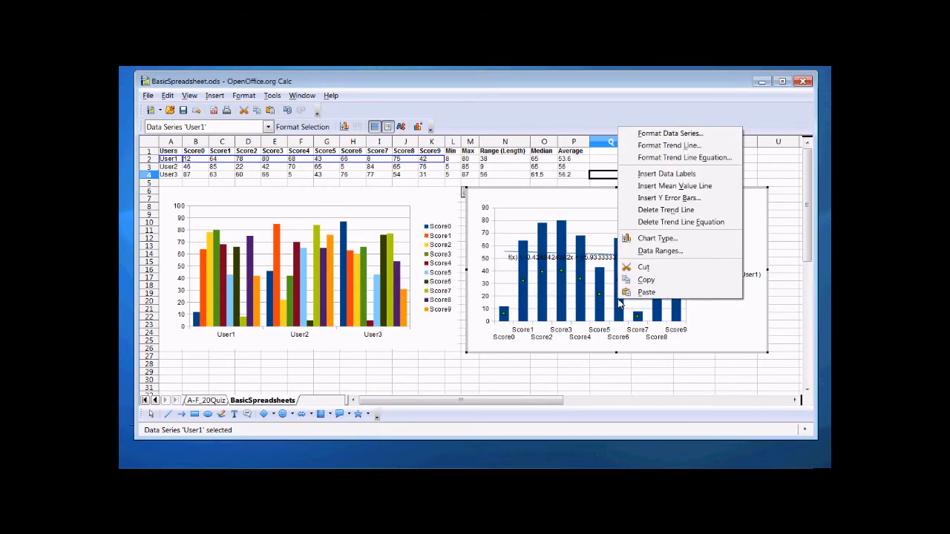
click(675, 185)
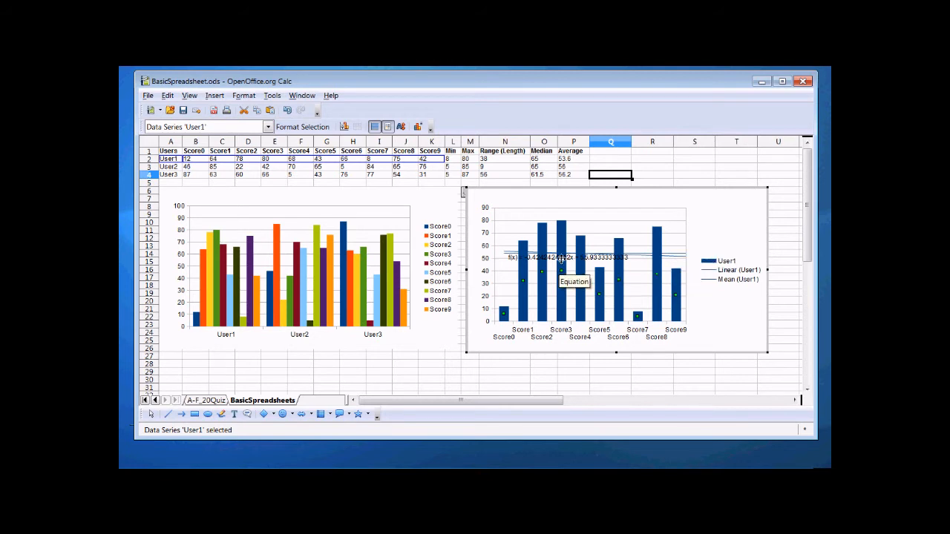
click(567, 257)
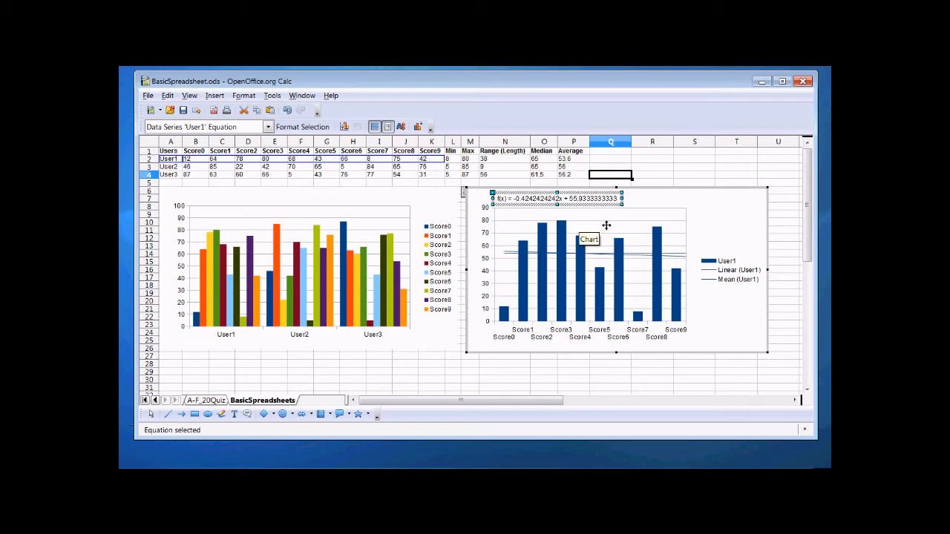
mouse_move(705, 254)
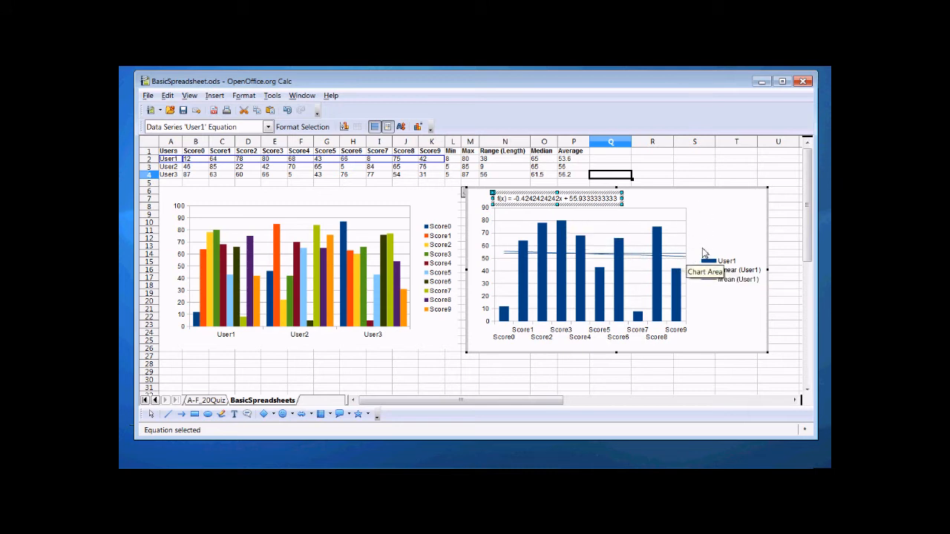
scroll(down, 3)
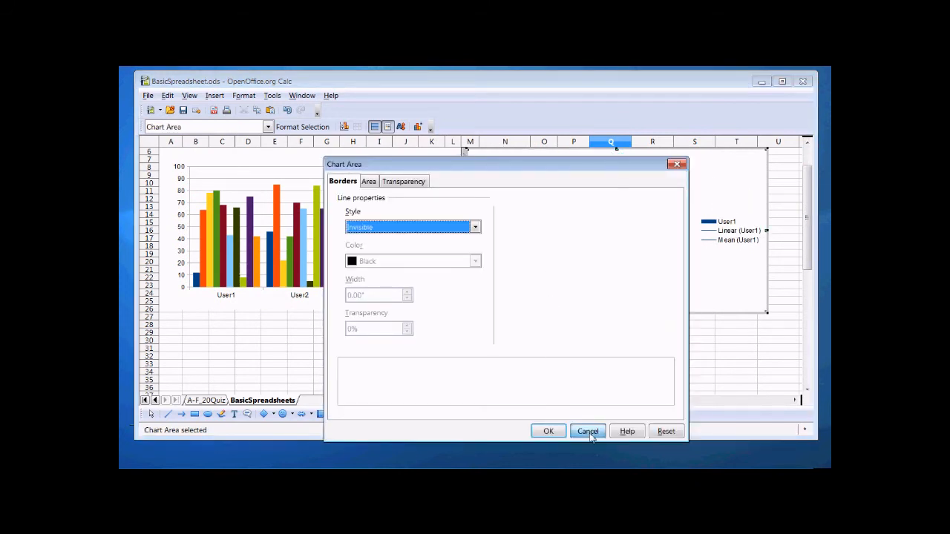
click(587, 432)
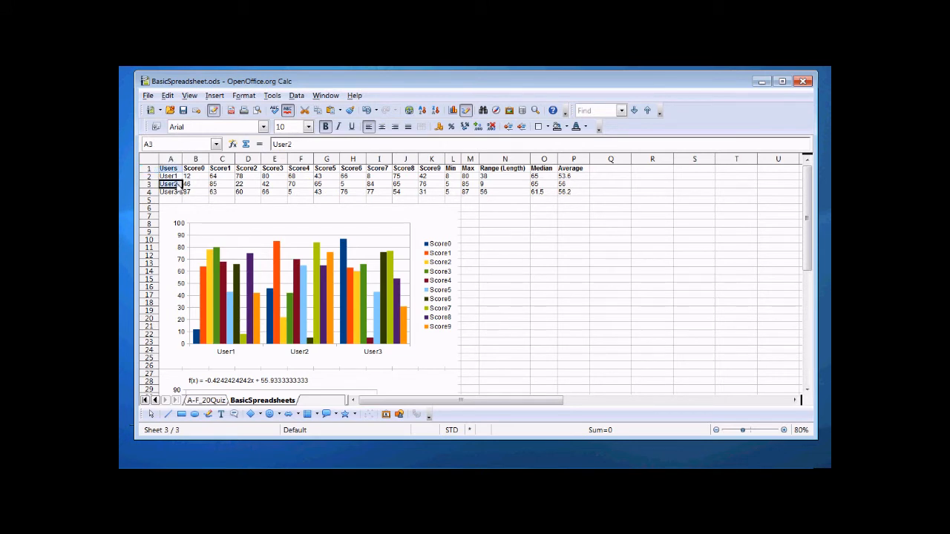
- Select the User2 row with the Score0–Score9 header row and create the User2 column chart
click(195, 167)
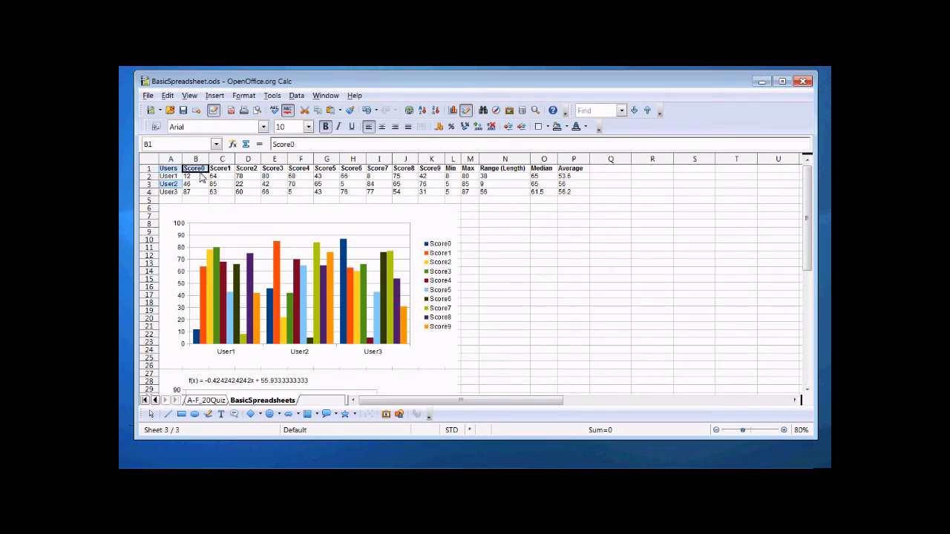
click(221, 168)
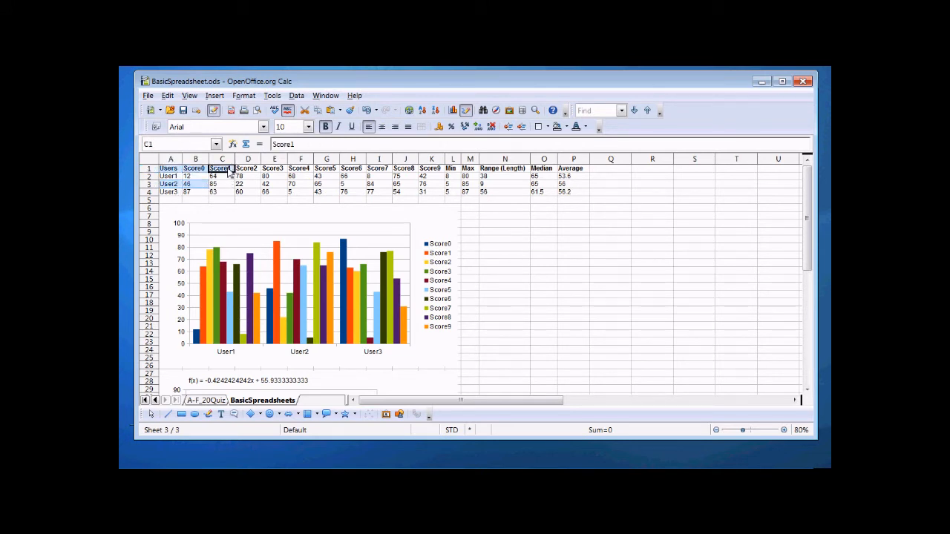
click(195, 168)
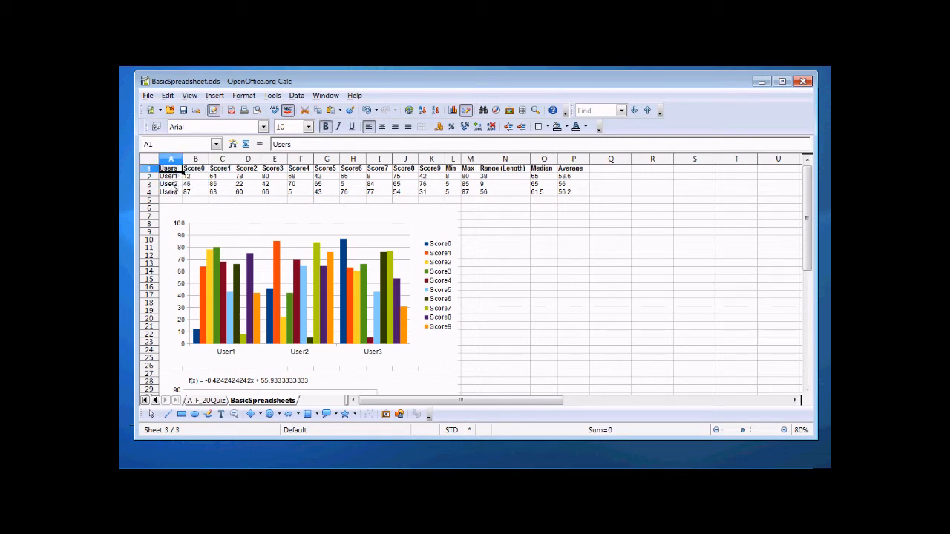
click(247, 168)
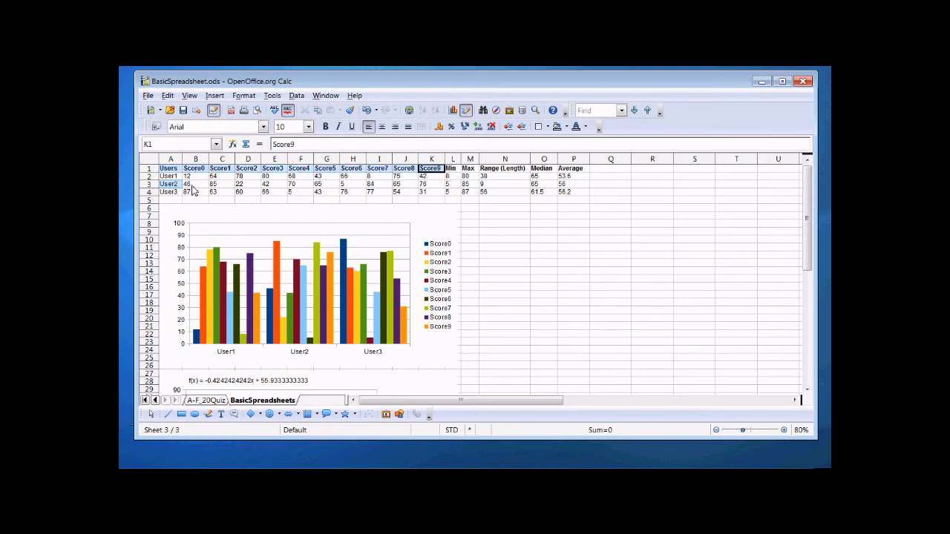
click(431, 184)
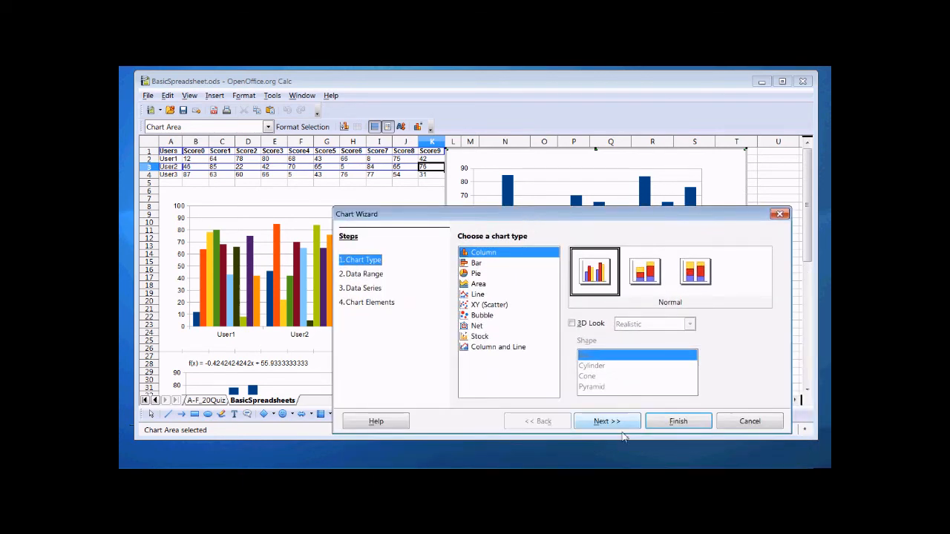
click(606, 421)
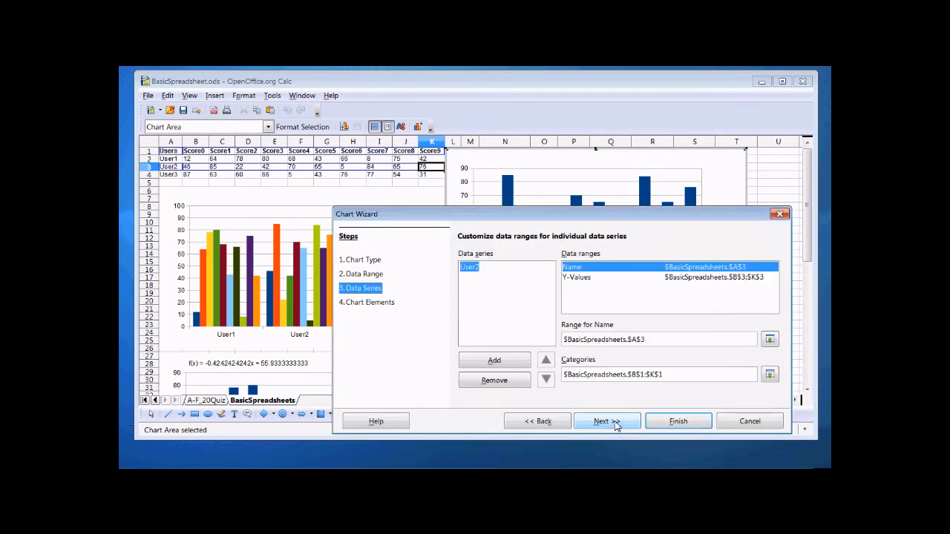
click(679, 421)
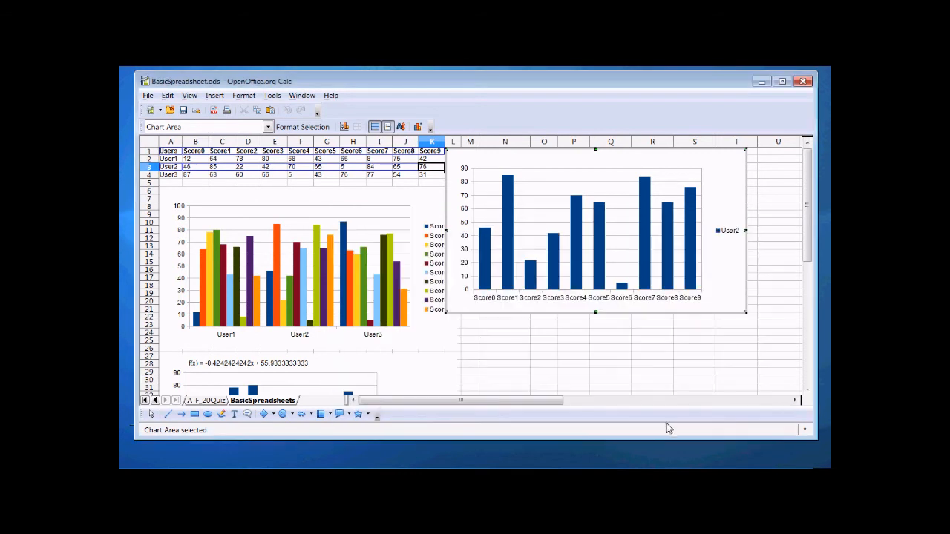
- Add a linear trend line with its equation and a mean value line to the User2 series
right_click(553, 264)
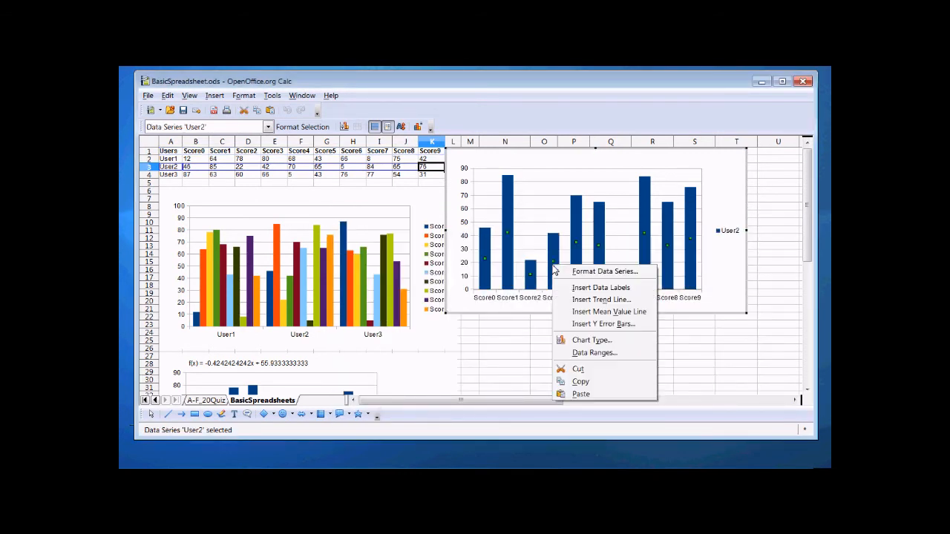
click(601, 300)
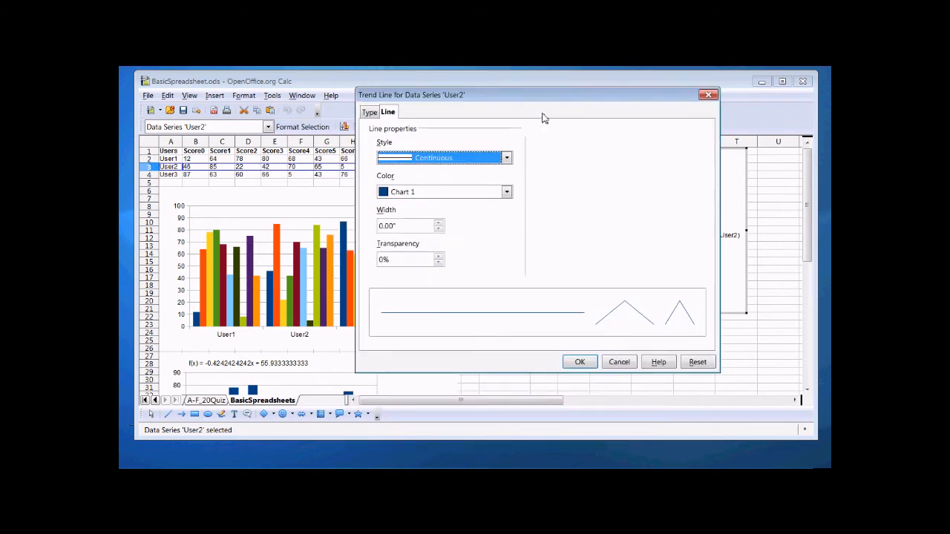
click(369, 111)
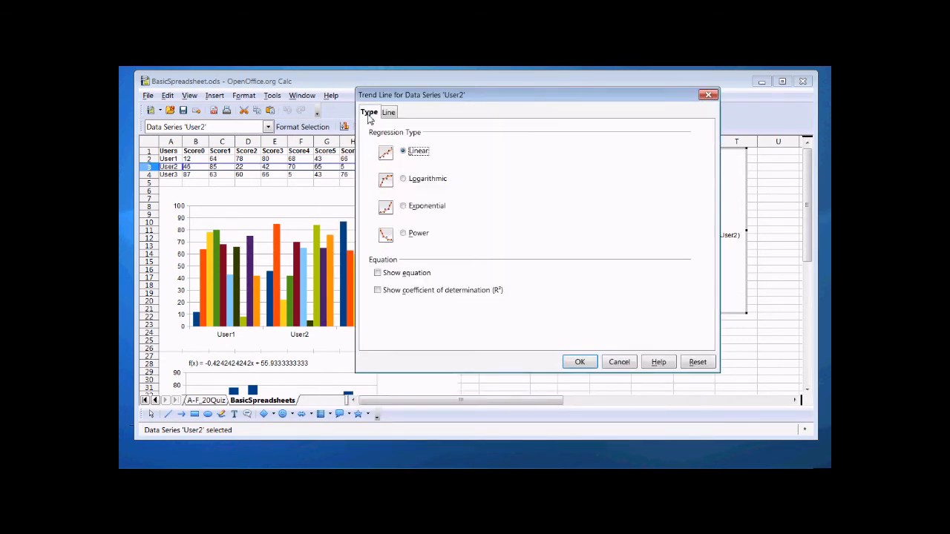
click(377, 273)
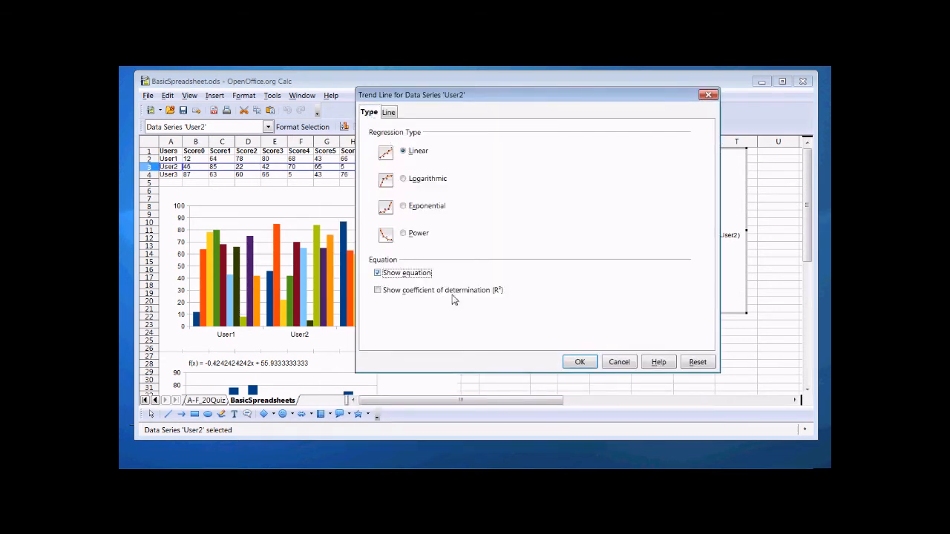
click(580, 361)
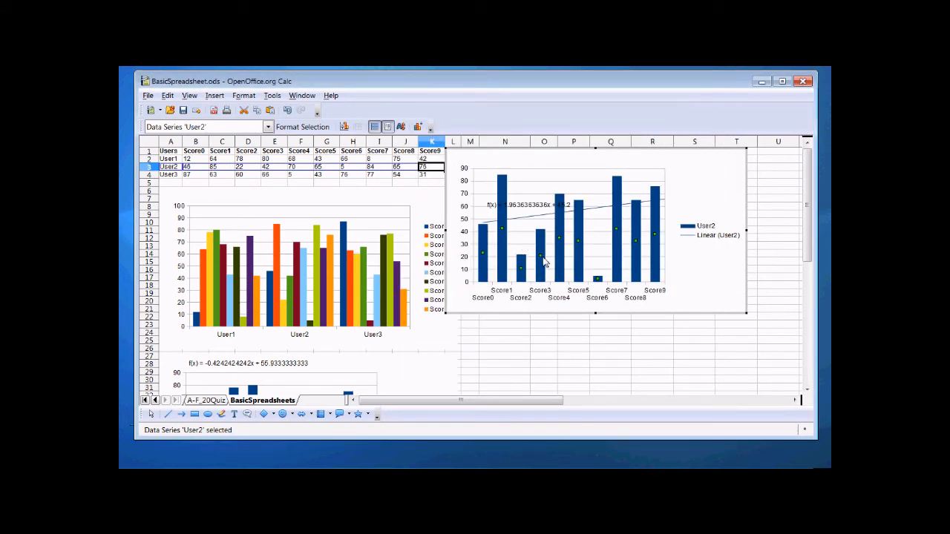
right_click(542, 260)
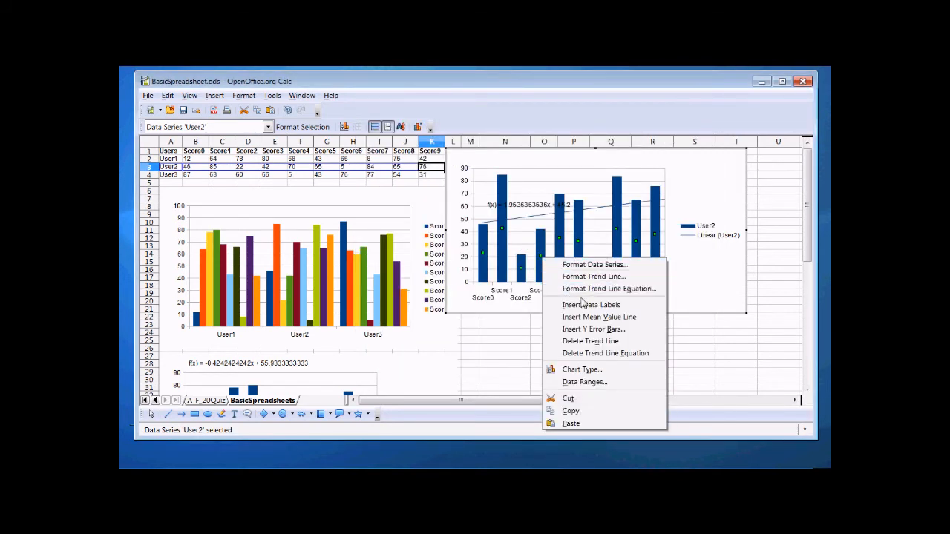
click(599, 317)
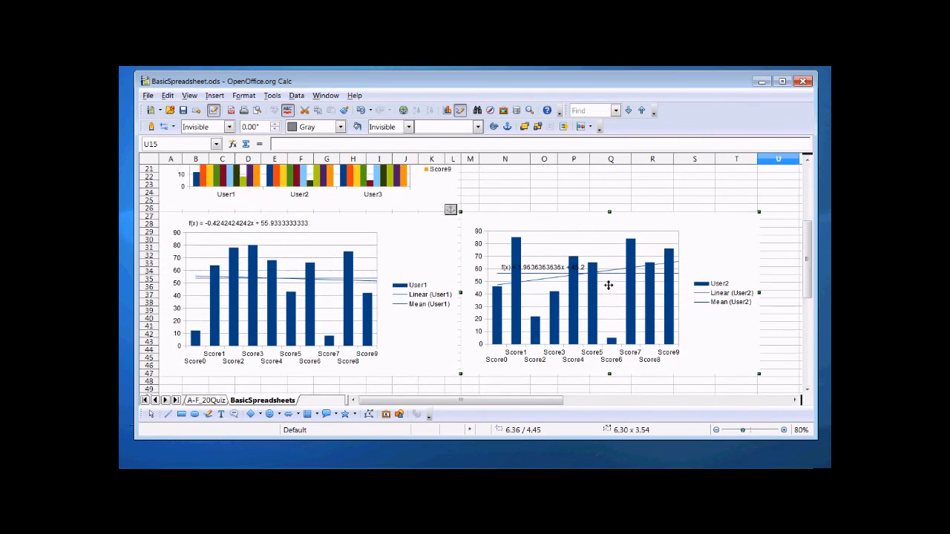
mouse_move(544, 269)
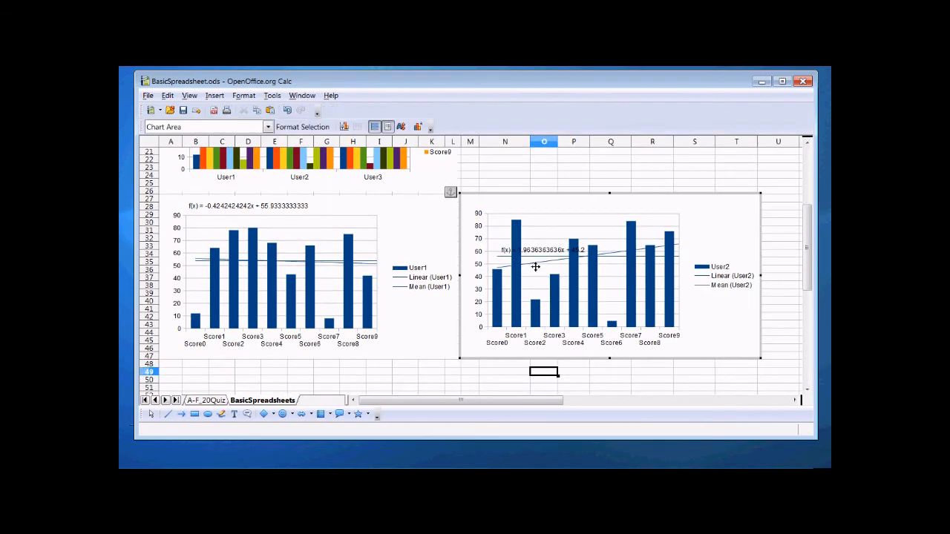
mouse_move(571, 320)
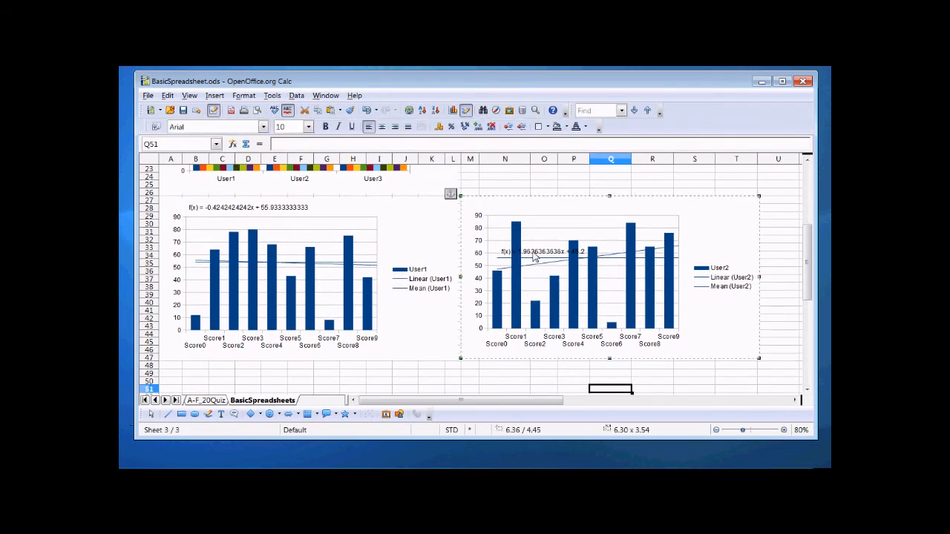
- Move the User2 trend line equation f(x) = 1.9636363636x + 45.2 above the plot area
click(534, 252)
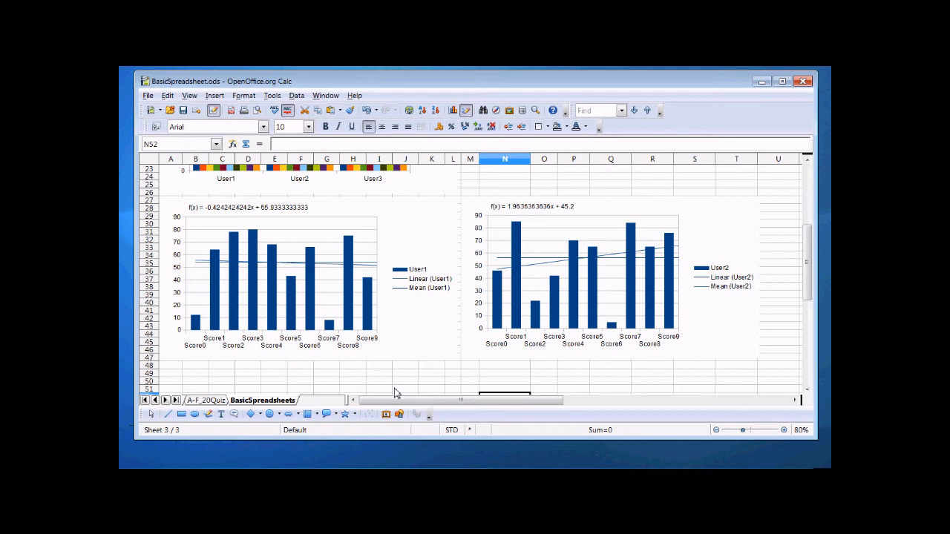
mouse_move(617, 328)
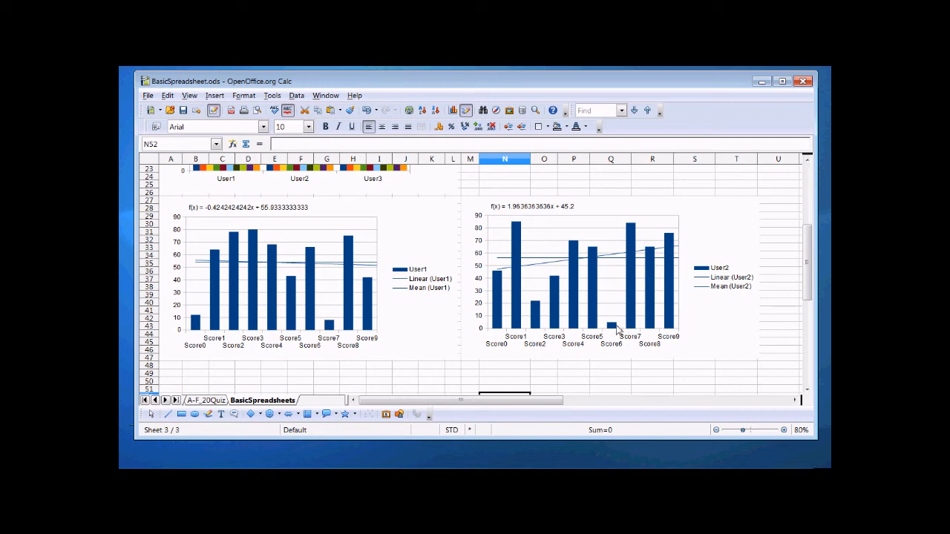
mouse_move(323, 357)
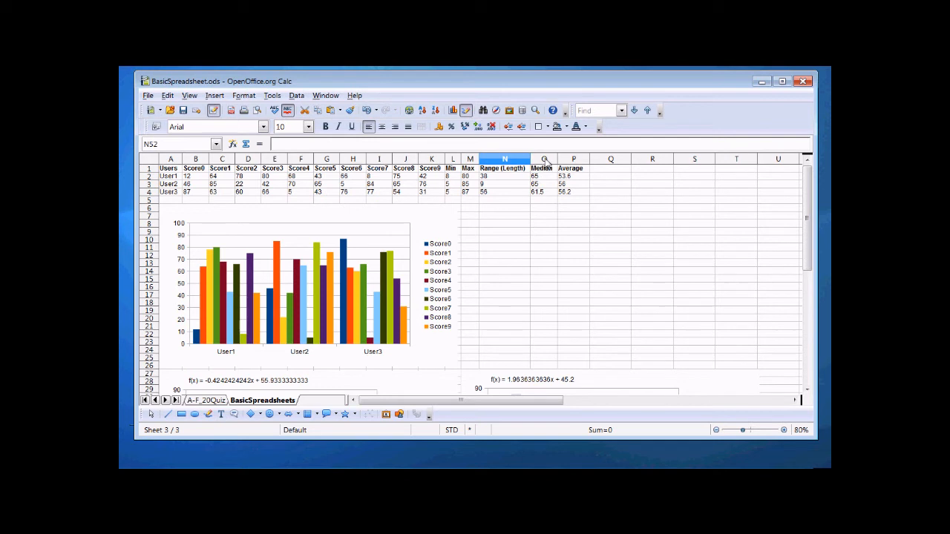
right_click(543, 159)
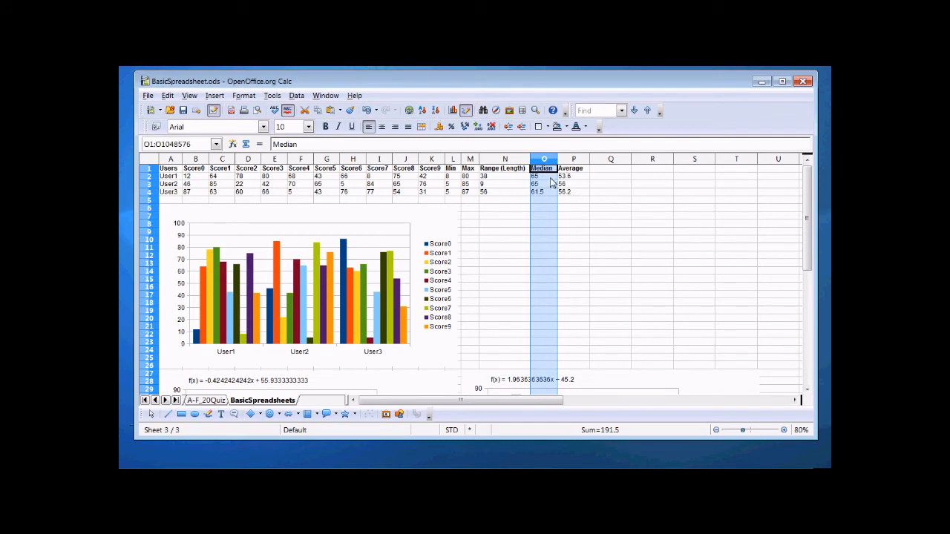
click(573, 176)
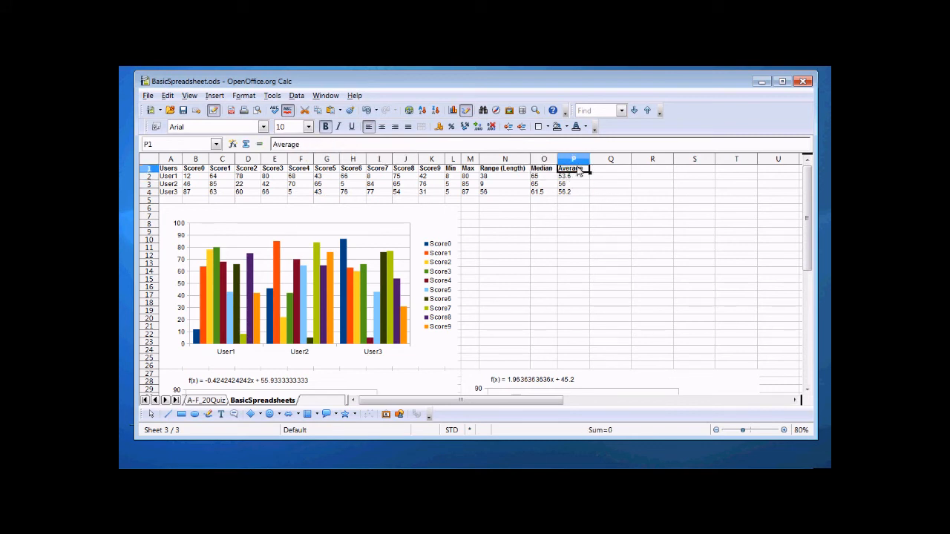
text(Mean)
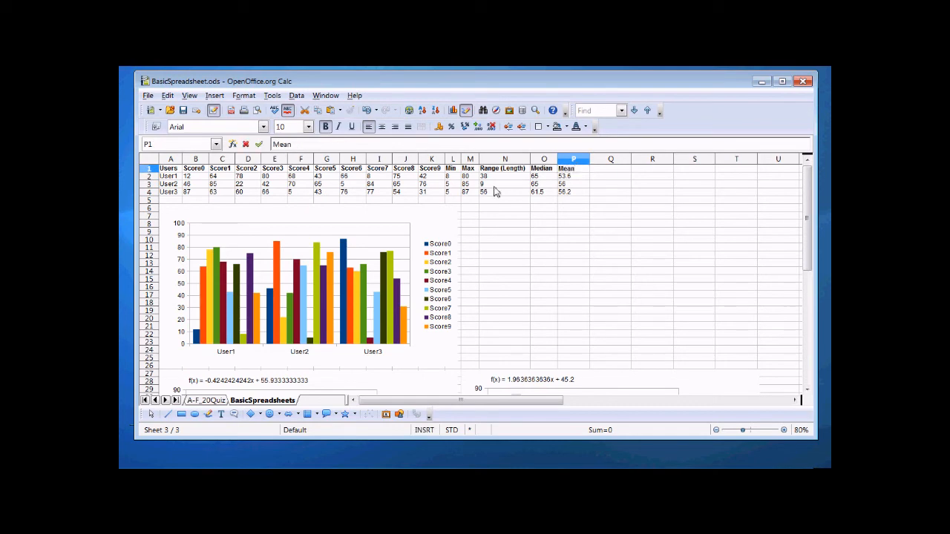
scroll(down, 3)
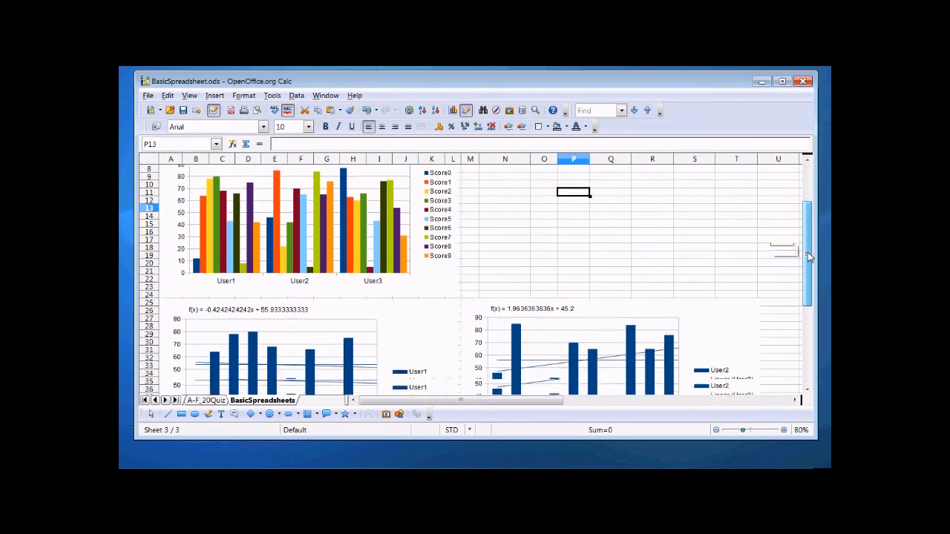
scroll(down, 3)
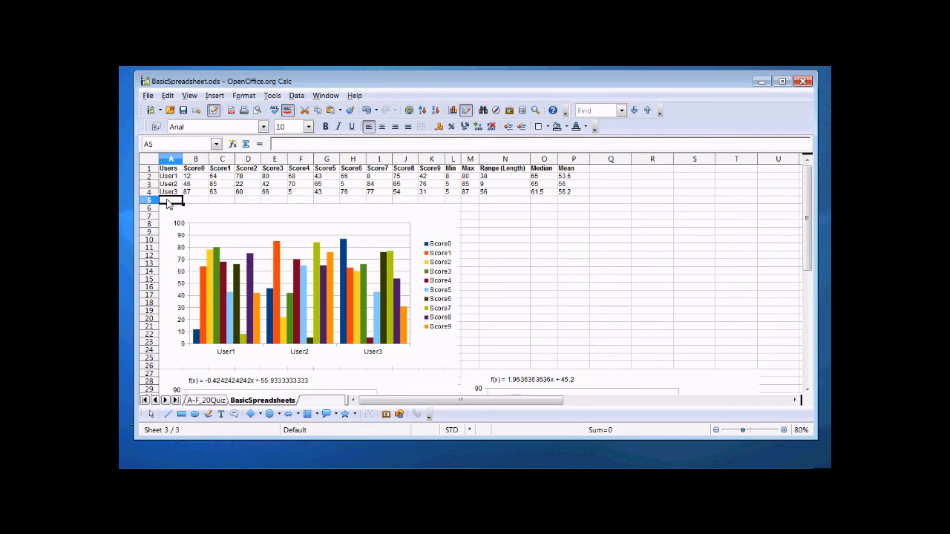
- Label A5 'All Users' and review the score formula in B4 before starting the total
text(All User)
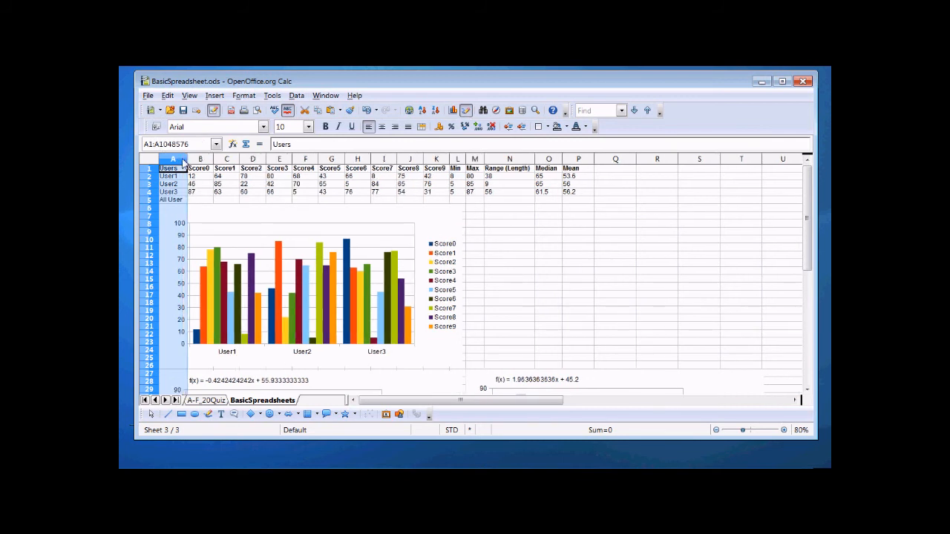
click(201, 200)
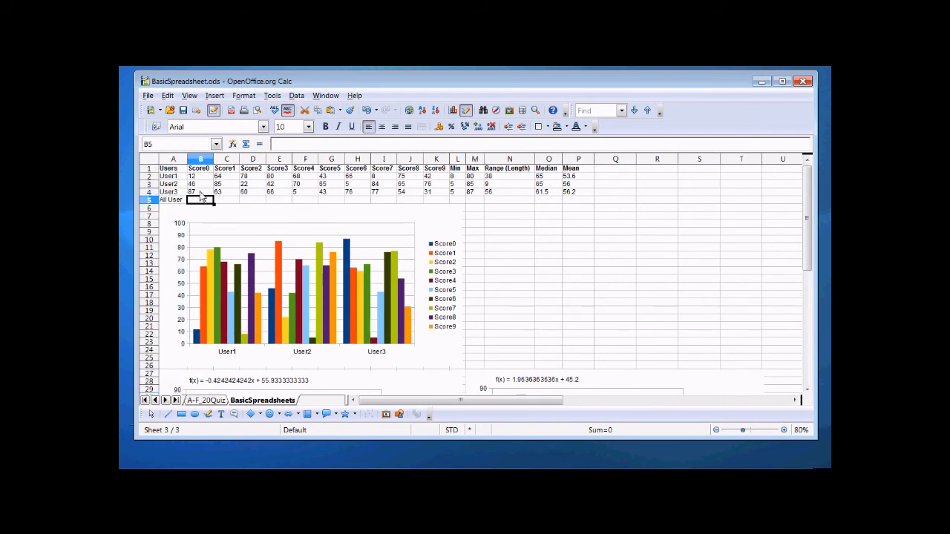
click(199, 191)
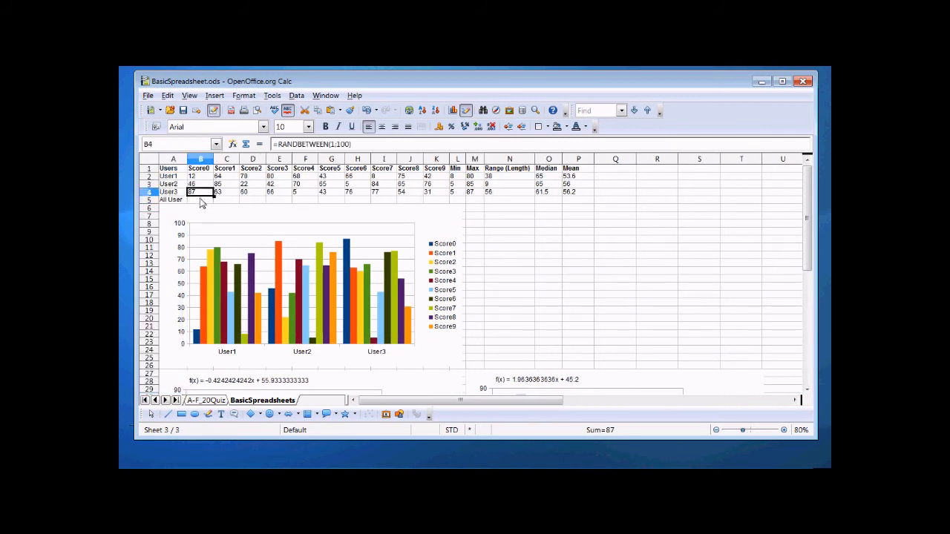
click(172, 200)
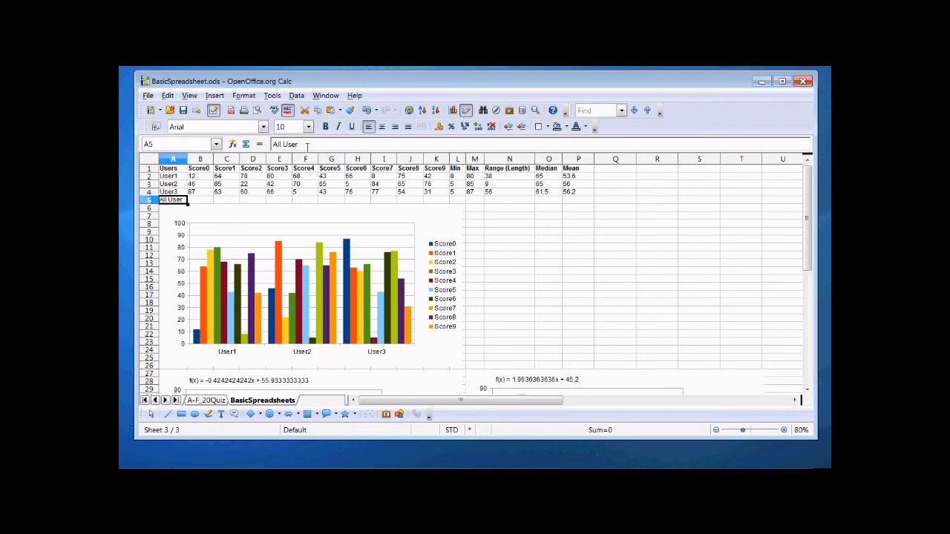
click(199, 201)
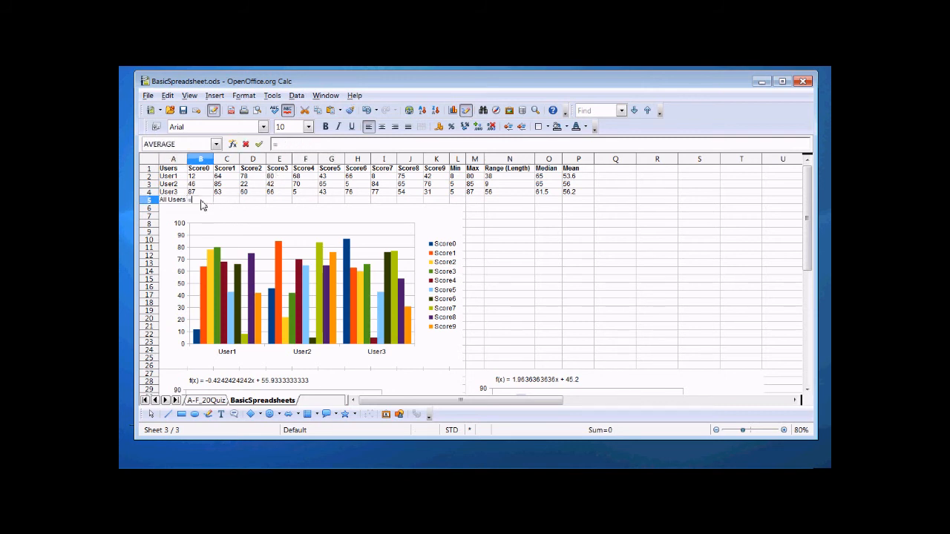
- Enter =SUM(B2:B4) in B5 and fill it across row 5 through column P
text(=sum()
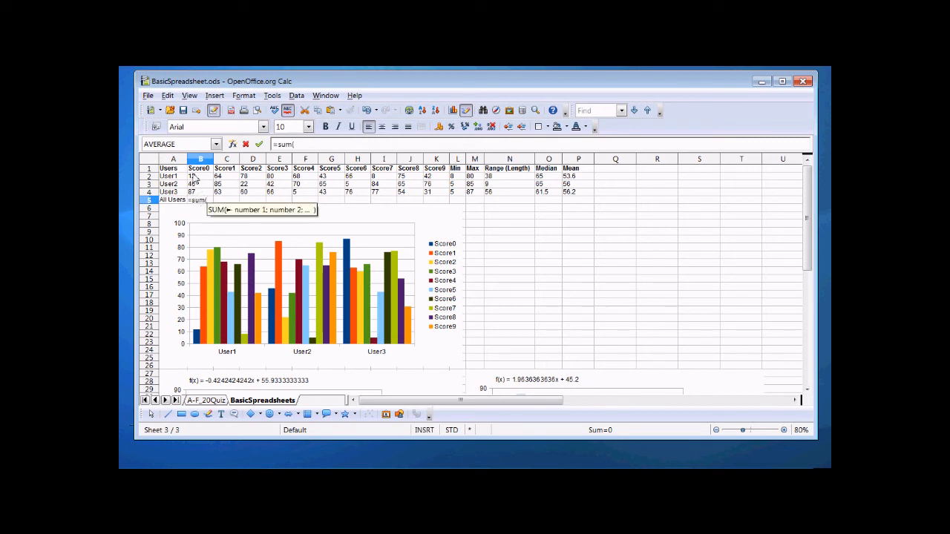
drag(199, 176, 199, 192)
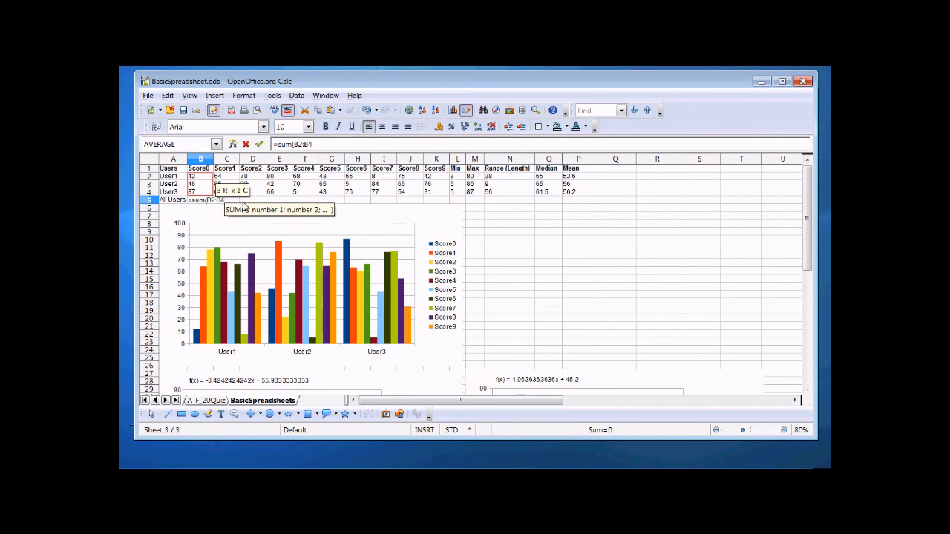
key(Return)
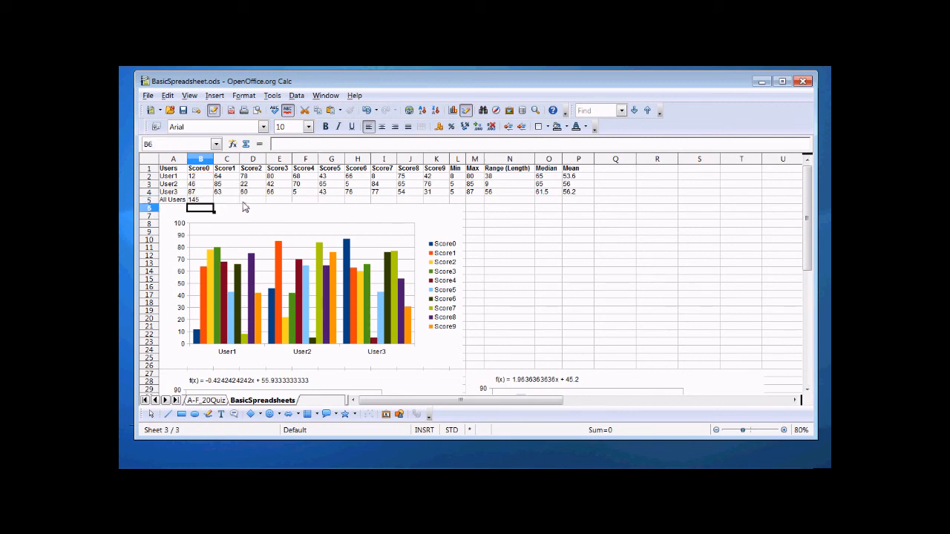
click(200, 200)
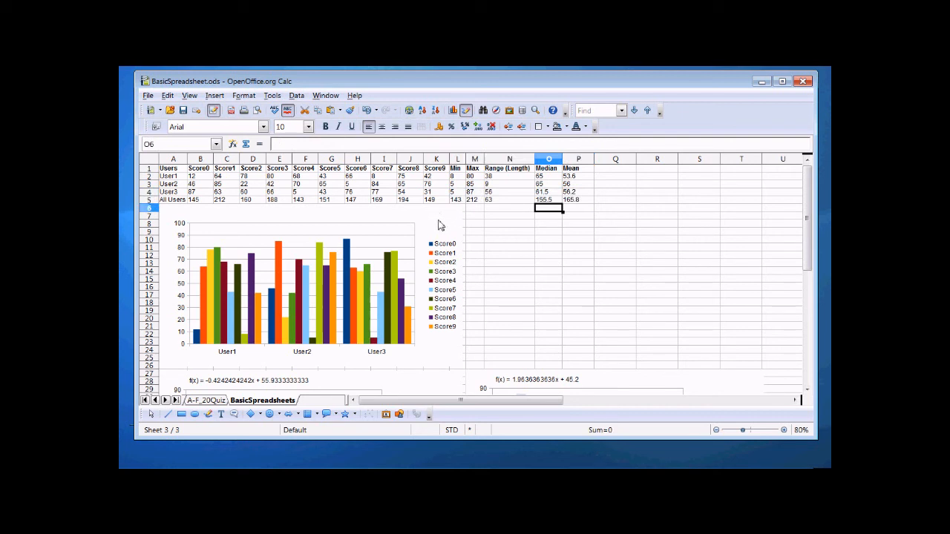
- Create a column chart from A1:K5 with data series in rows for the All Users totals
click(171, 168)
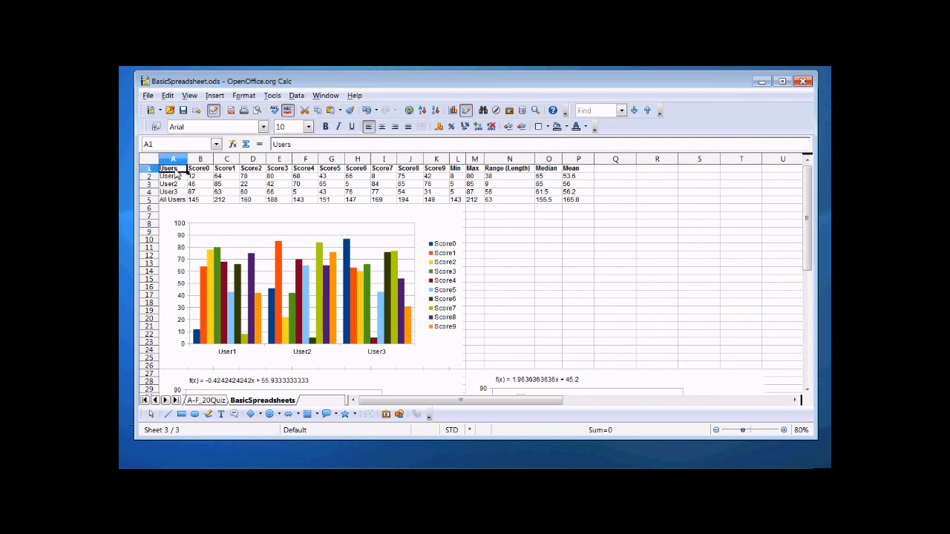
click(173, 200)
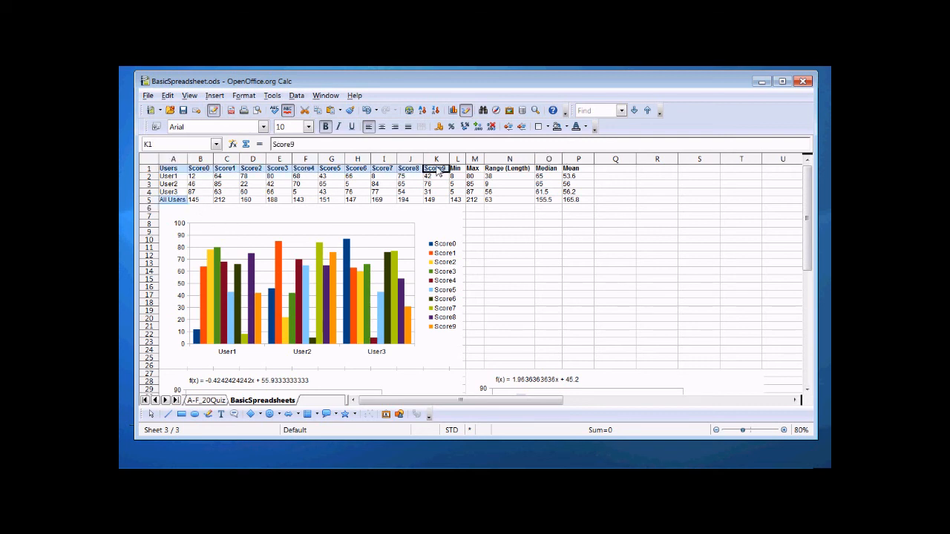
click(356, 191)
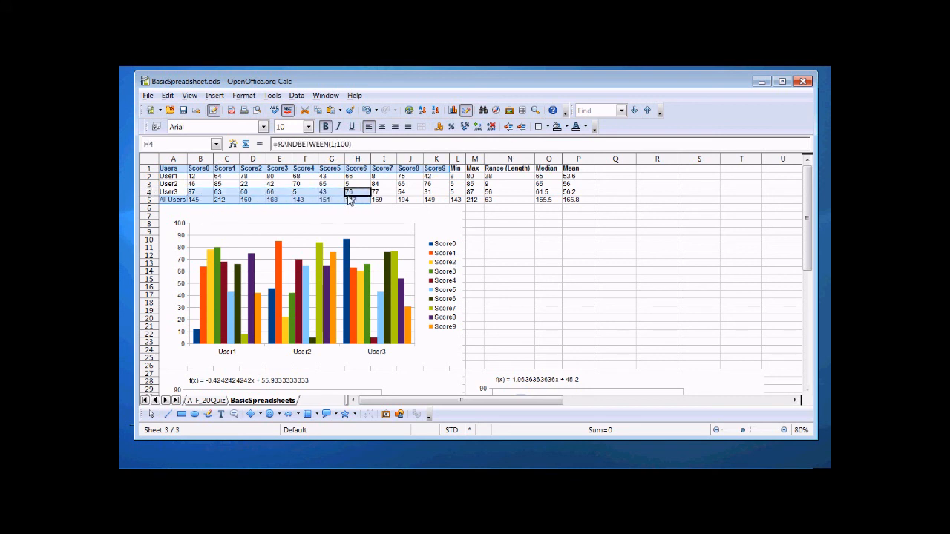
click(435, 199)
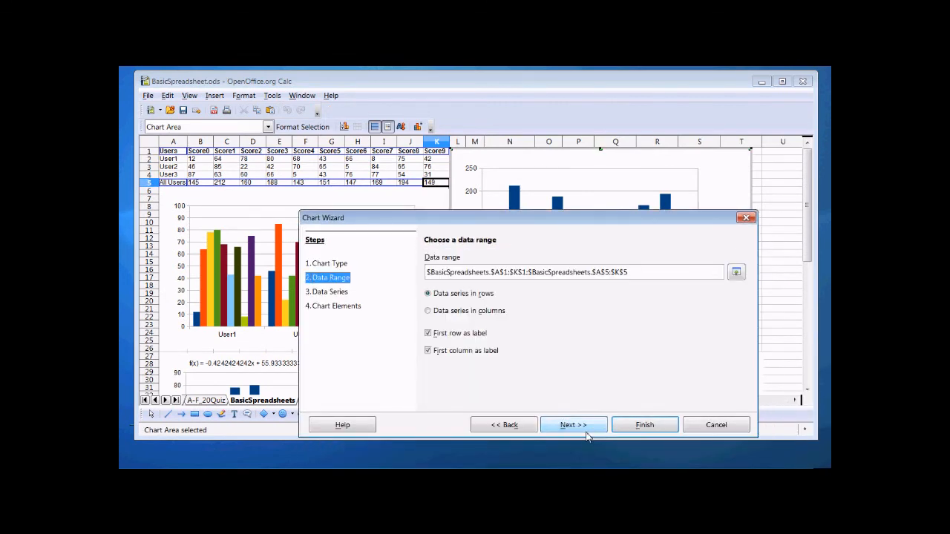
click(573, 425)
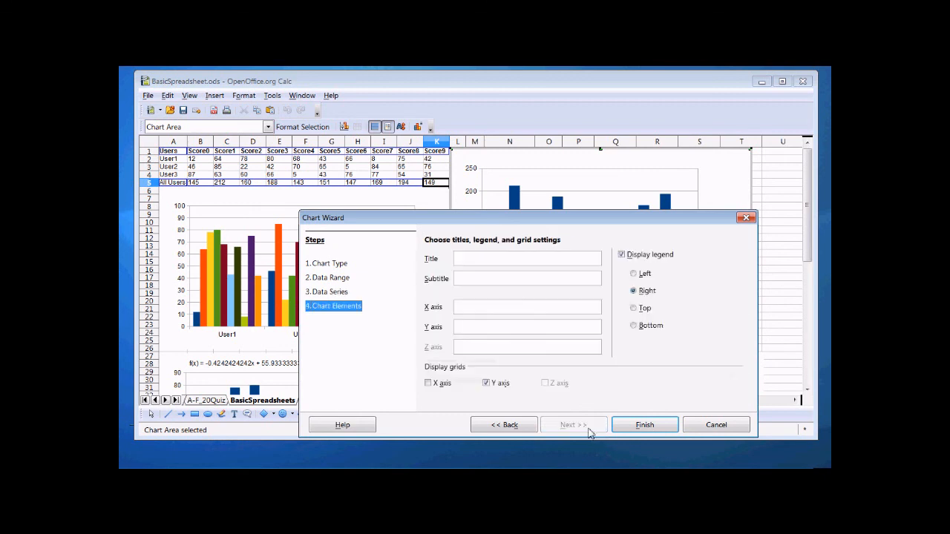
click(645, 424)
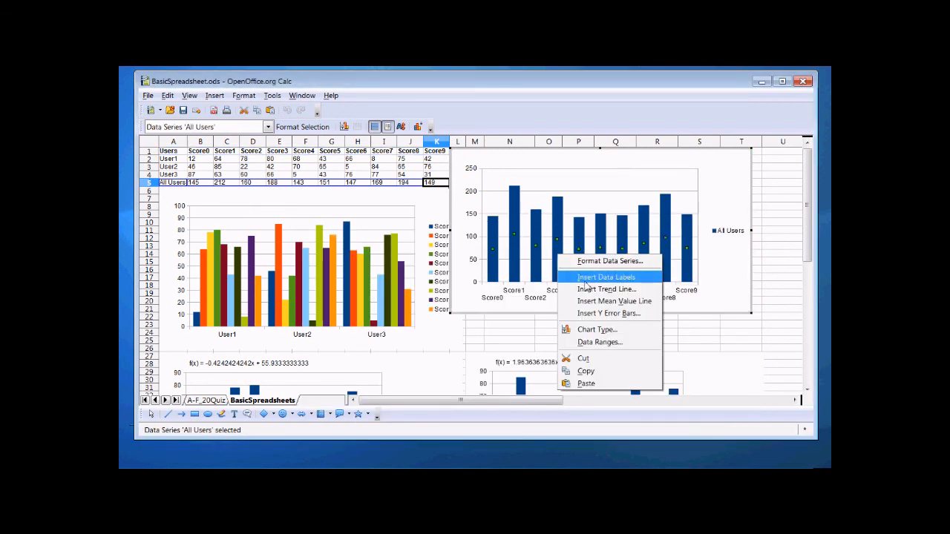
- Add a linear trend line with its equation and a mean value line to the All Users series
click(606, 288)
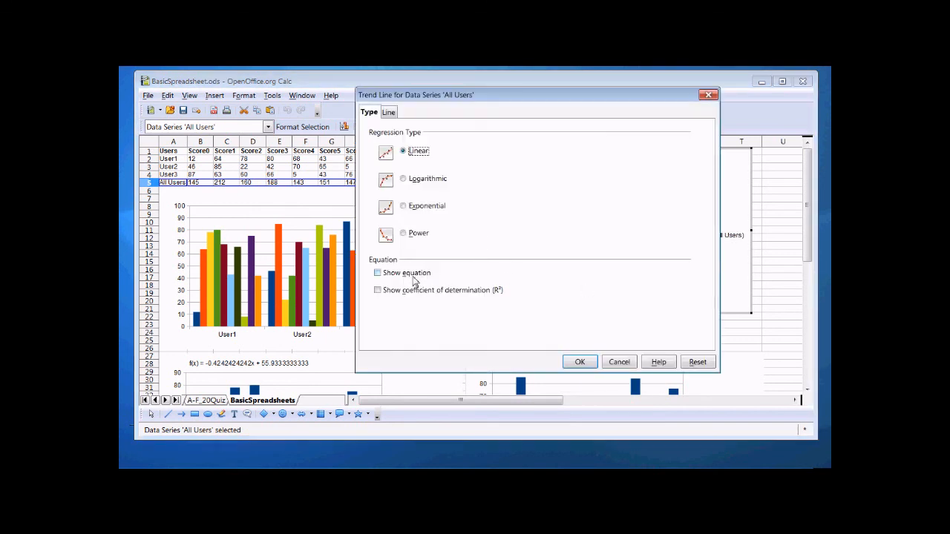
click(580, 362)
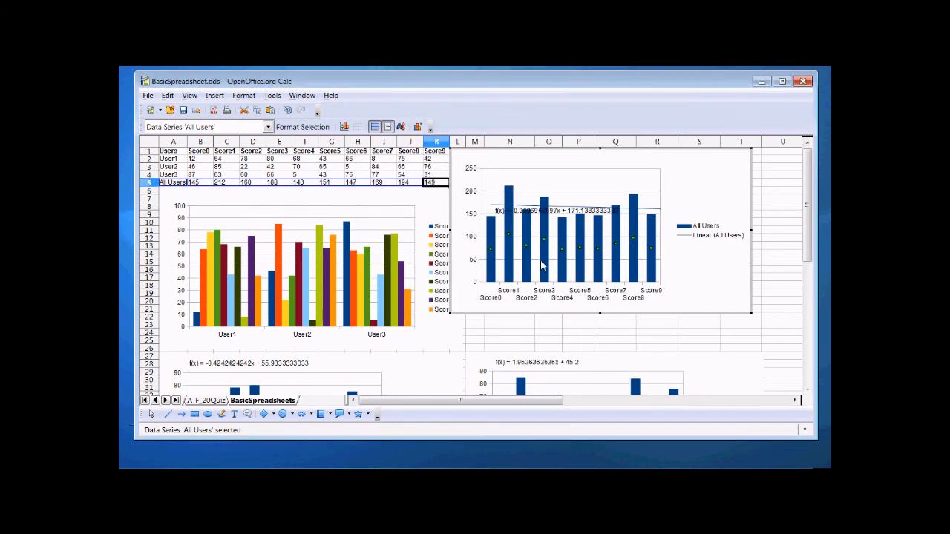
right_click(544, 266)
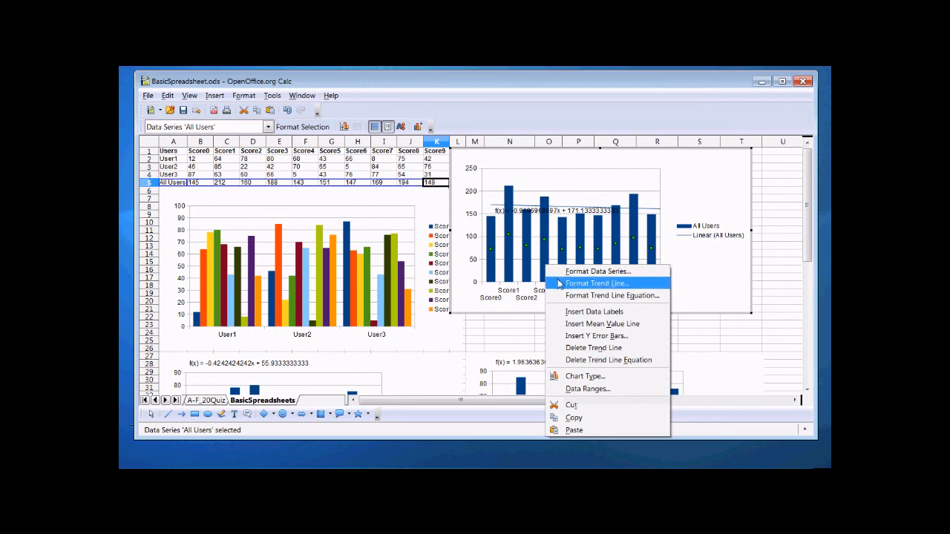
mouse_move(602, 324)
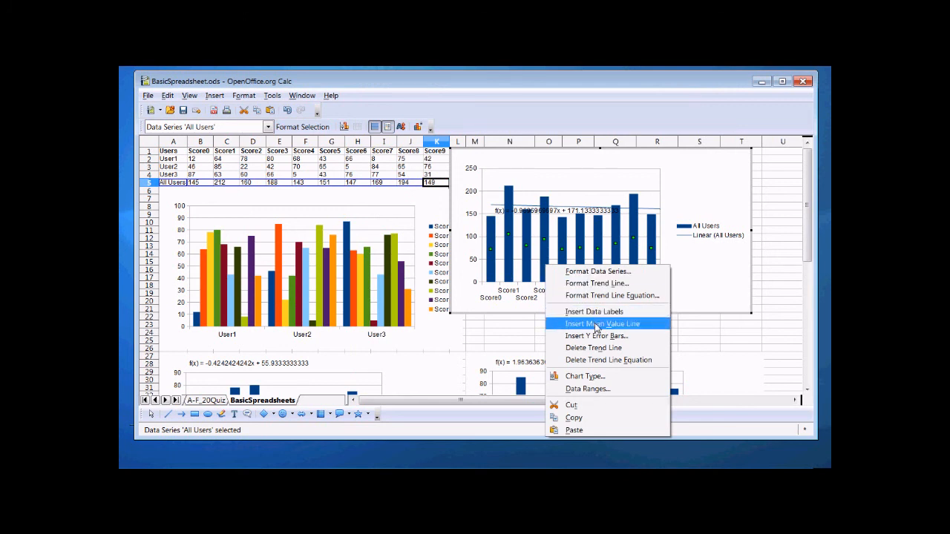
click(602, 323)
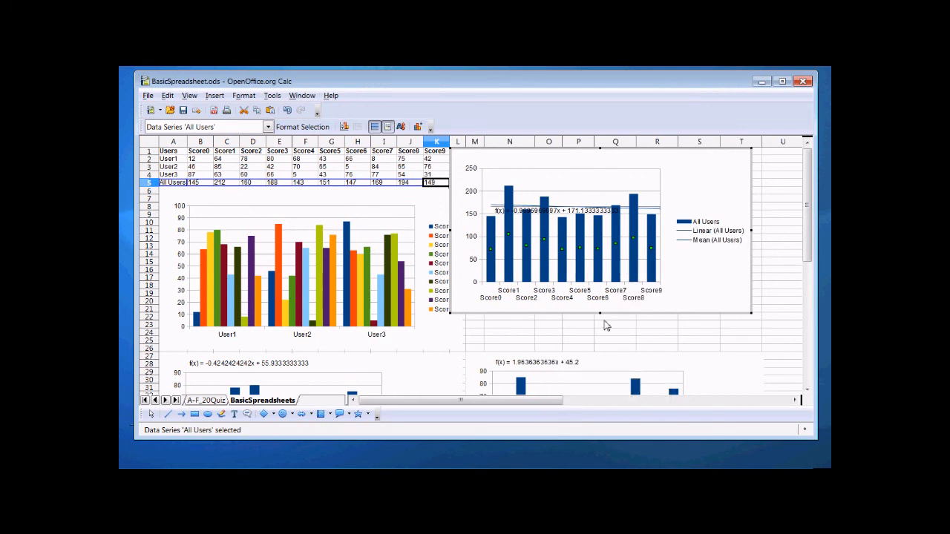
mouse_move(657, 284)
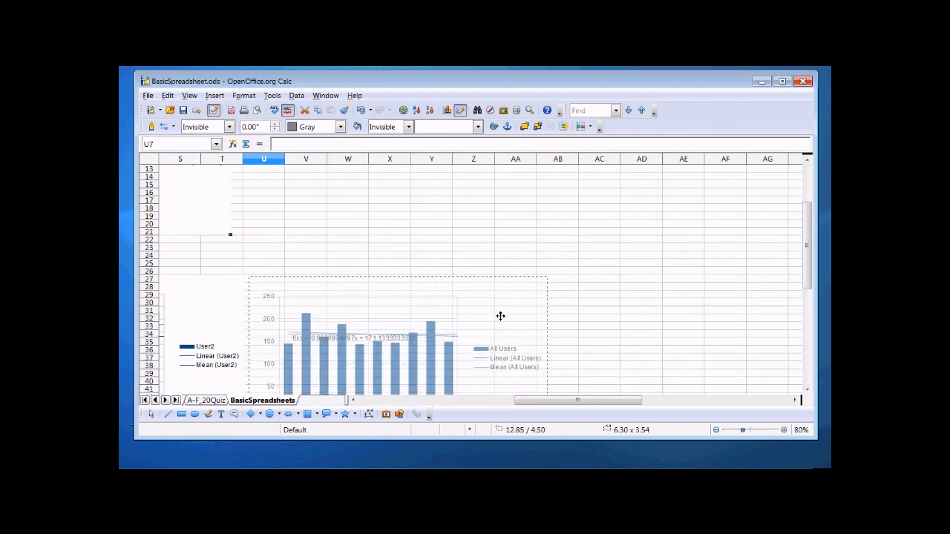
- Place the All Users chart to the right of the User2 chart and scroll to view all three
double_click(393, 342)
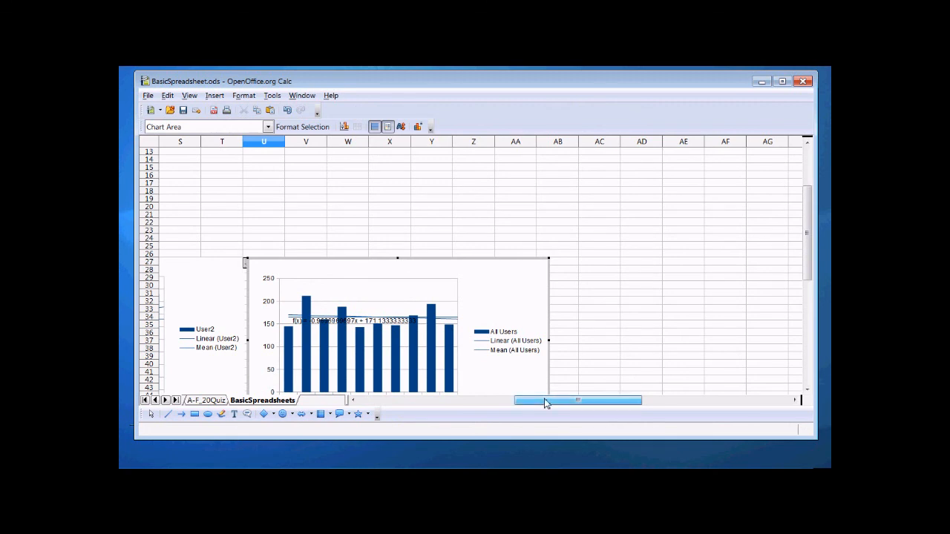
click(349, 321)
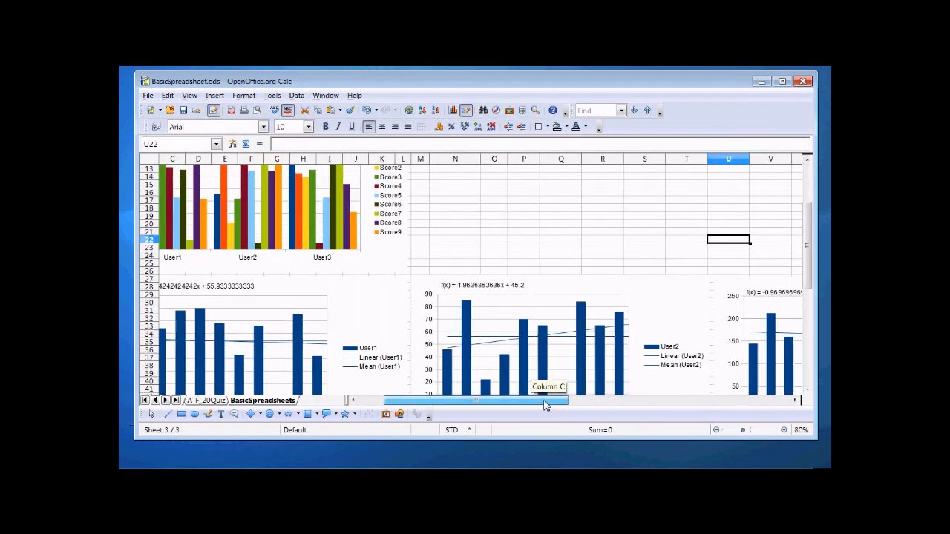
scroll(down, 3)
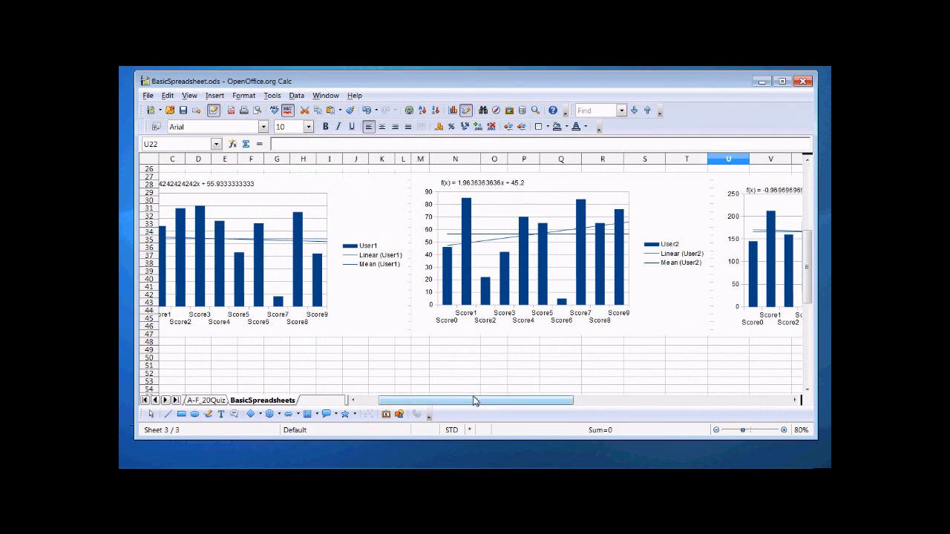